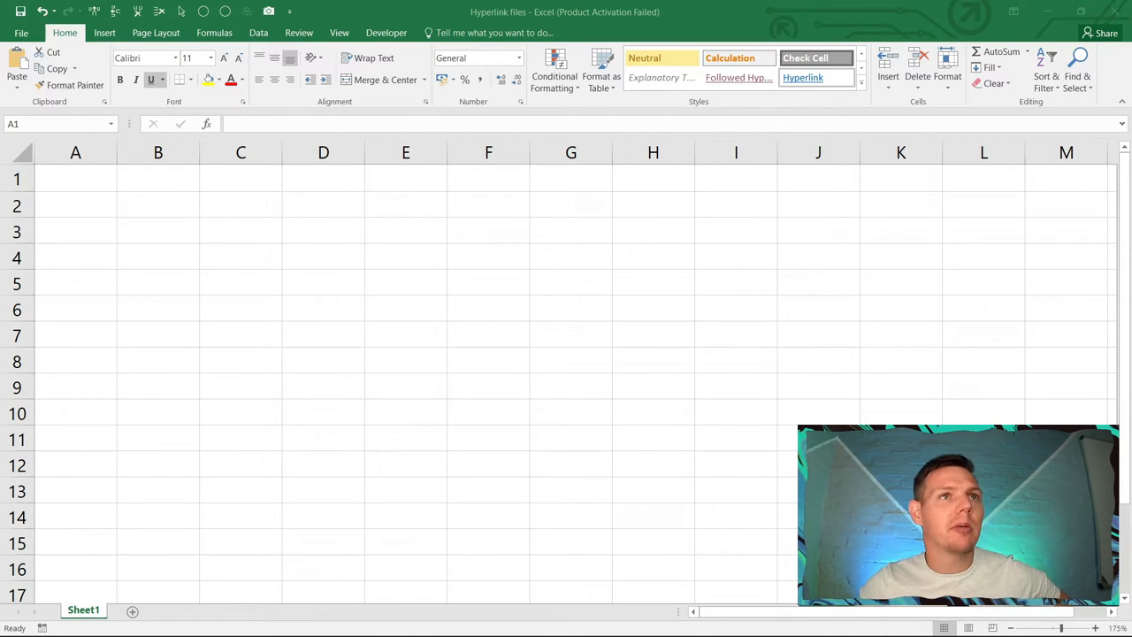
- Link cell A1 to Example 1\Example 1.pdf and follow the link once to verify it
left_click(74, 179)
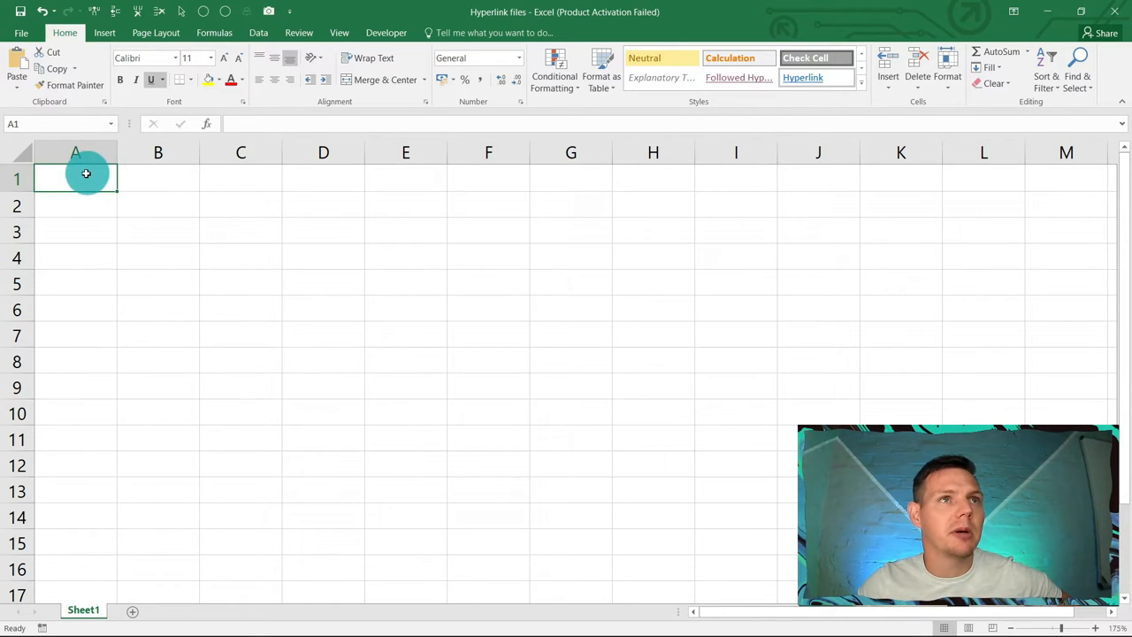
right_click(85, 173)
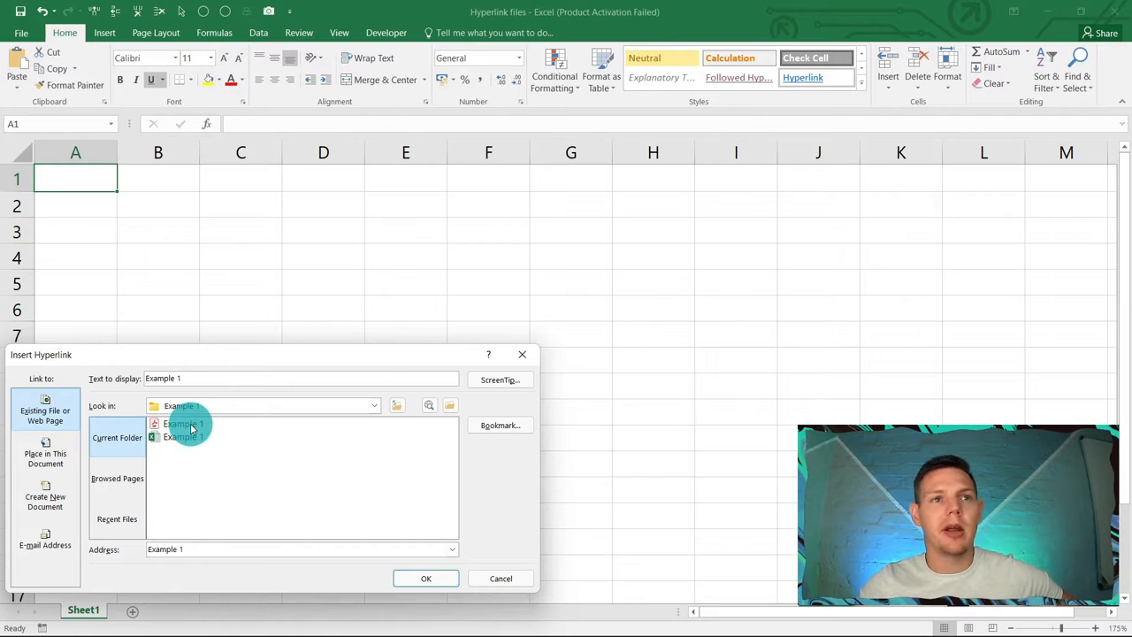
left_click(424, 577)
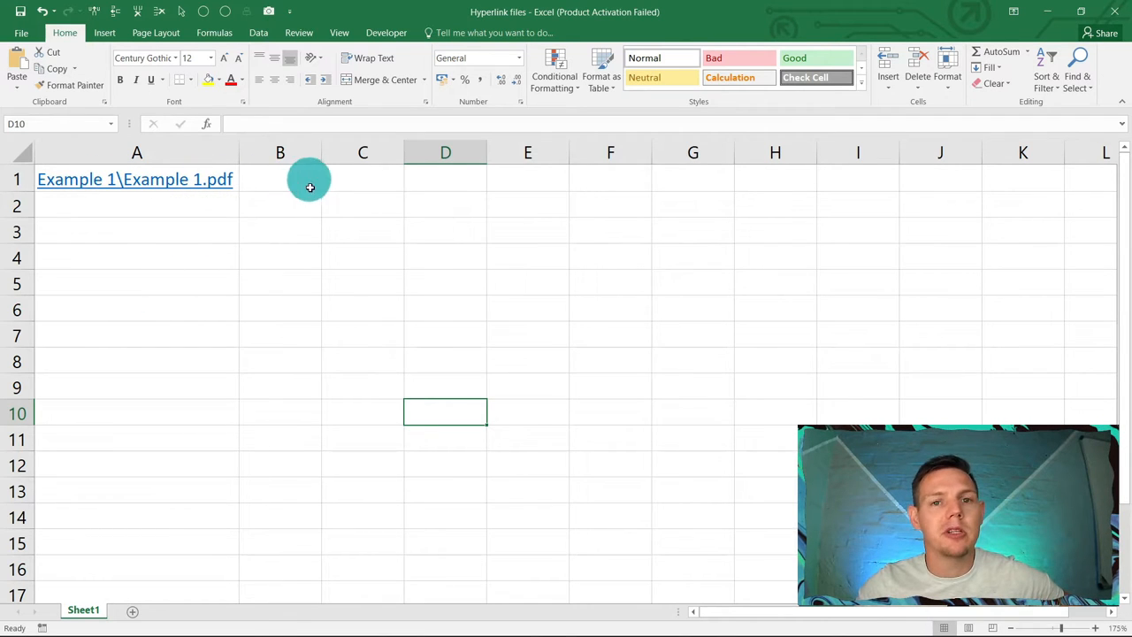
mouse_move(379, 174)
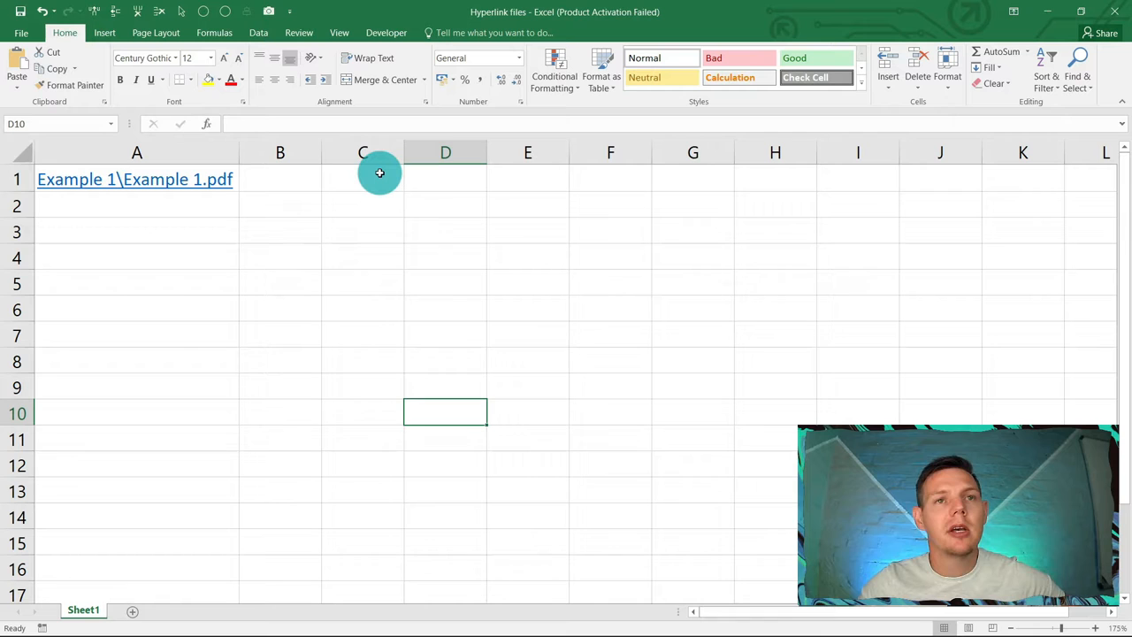
mouse_move(230, 178)
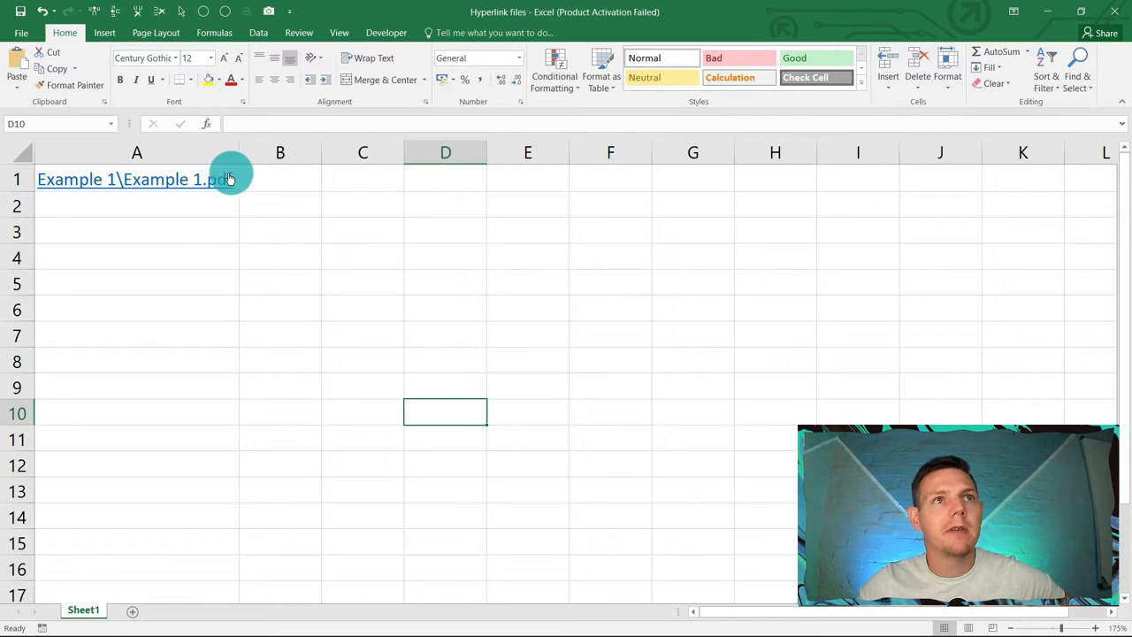
left_click(138, 178)
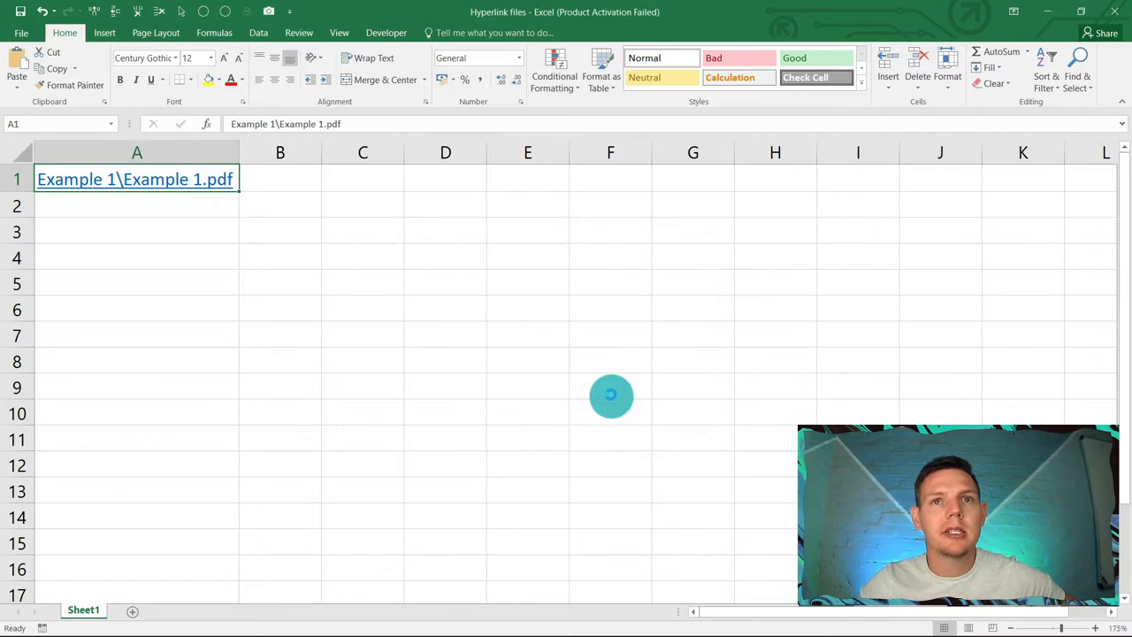
left_click(135, 179)
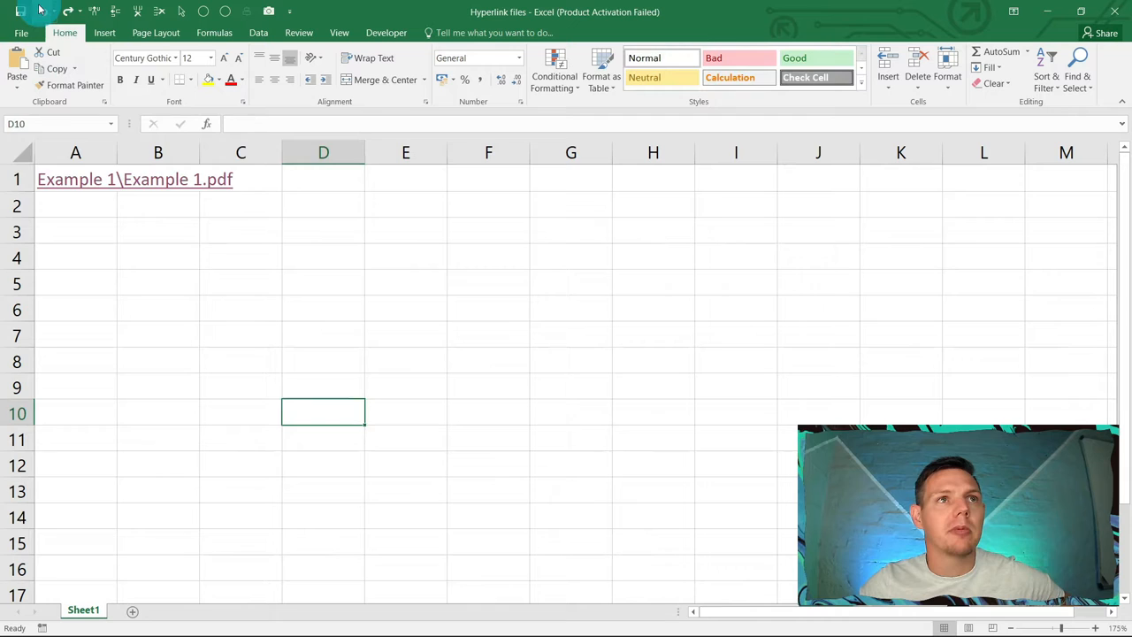
- Undo the A1 hyperlink and show the workbook's Backstage Info page
left_click(75, 178)
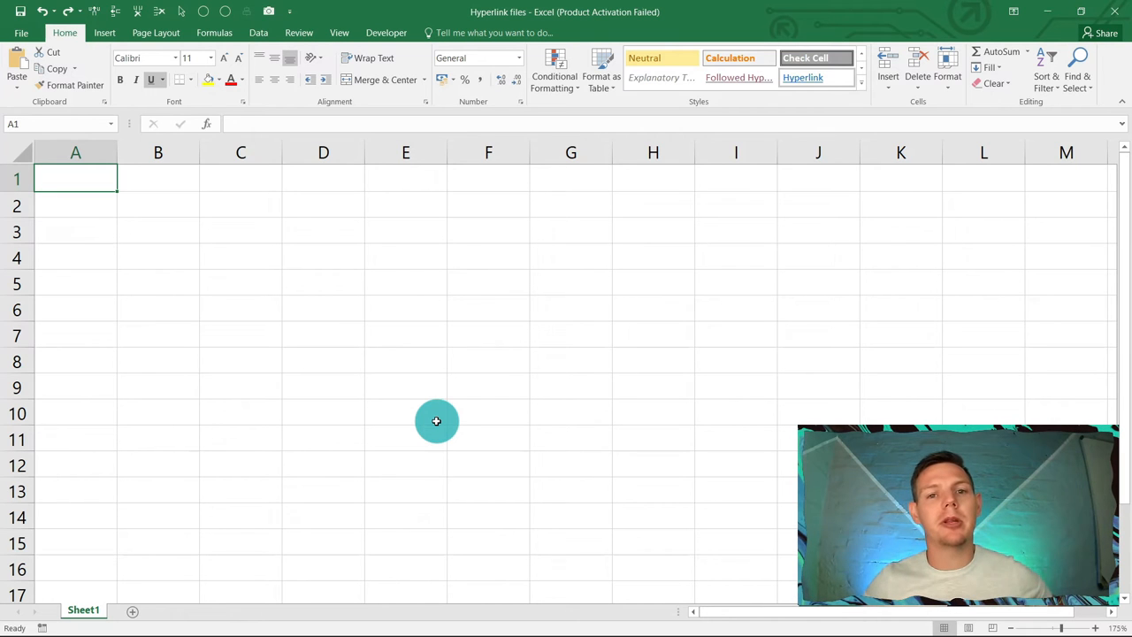
mouse_move(169, 256)
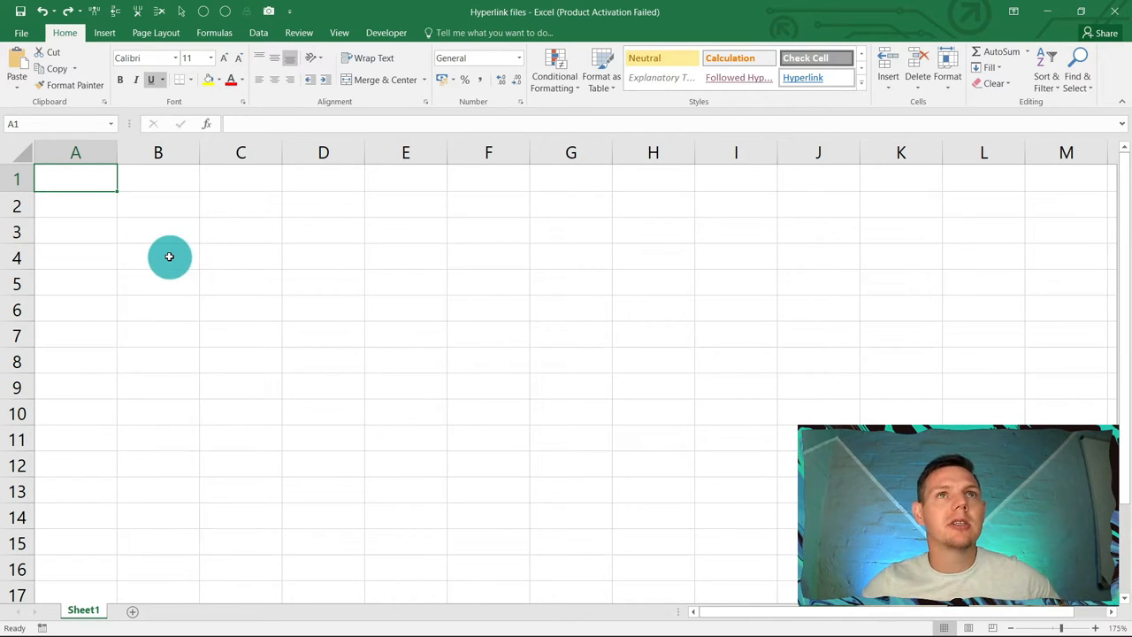
left_click(385, 32)
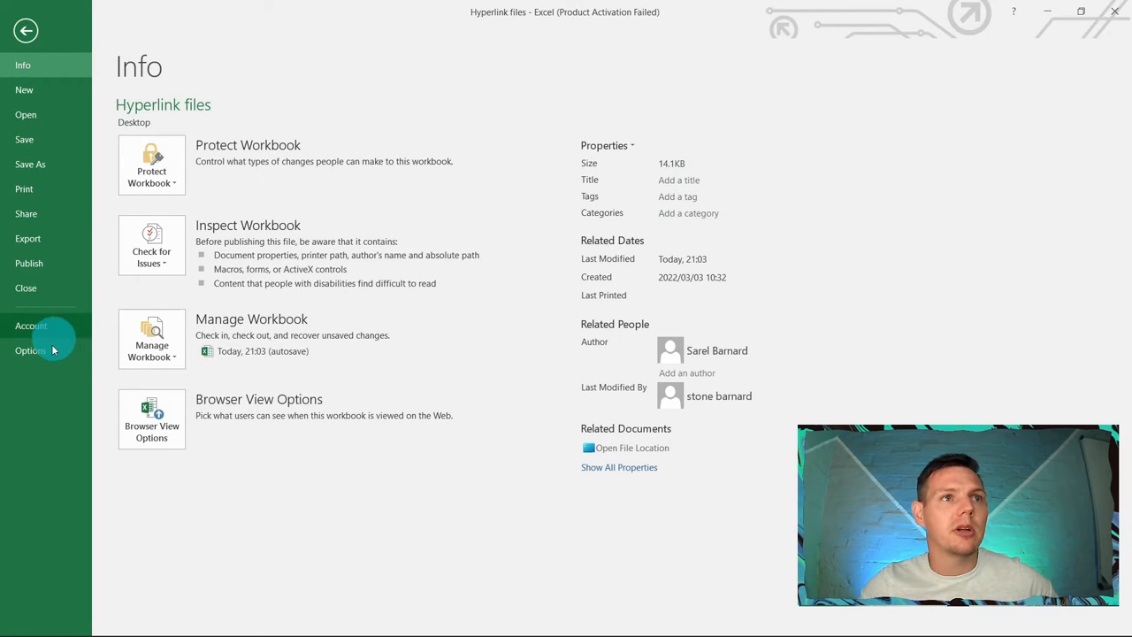
- Enable the Developer tab through Options > Customize Ribbon
left_click(32, 350)
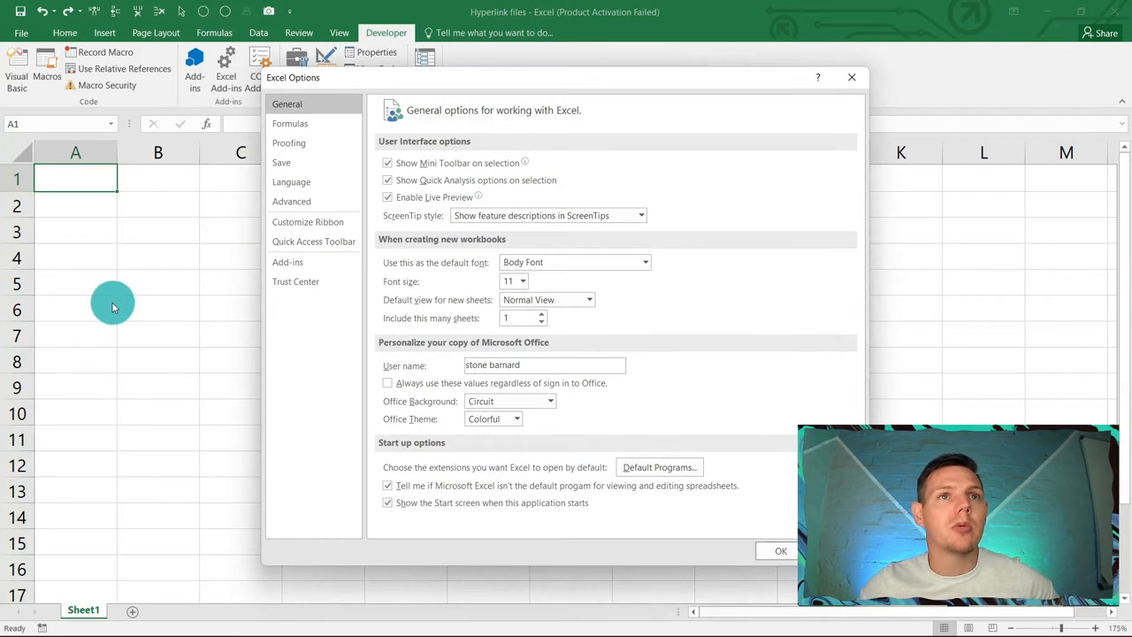
left_click(308, 221)
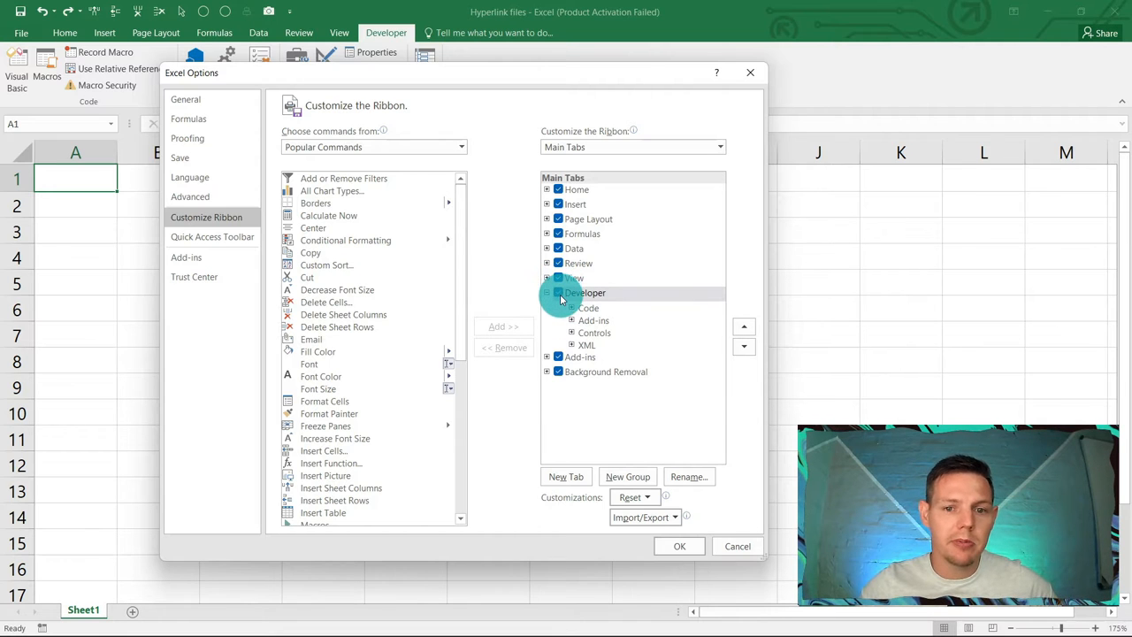
left_click(679, 545)
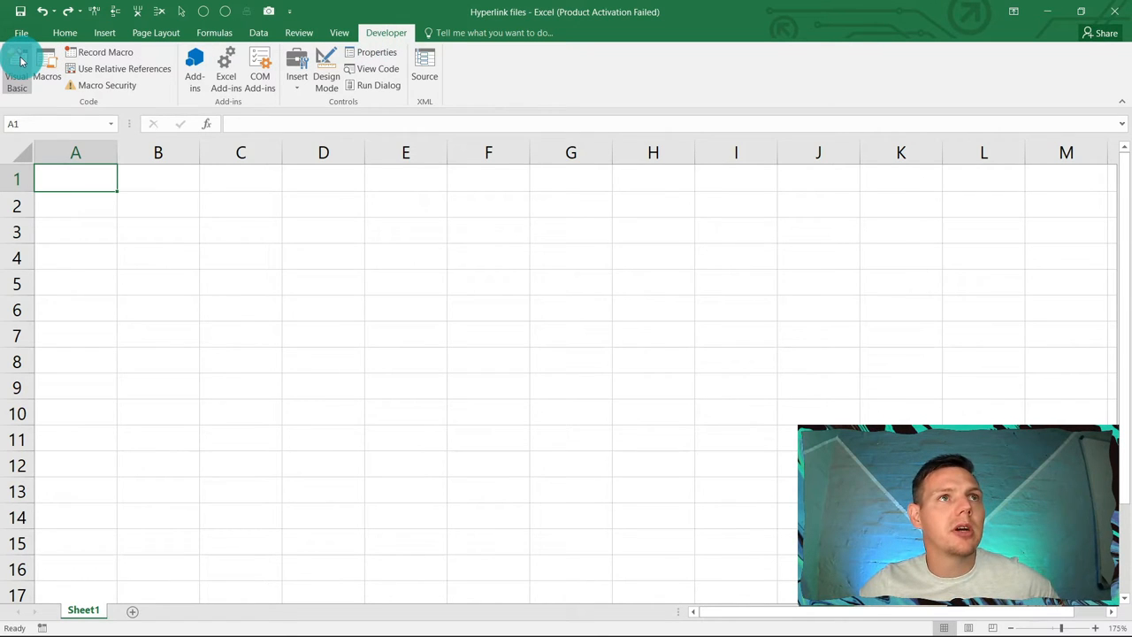
mouse_move(15, 67)
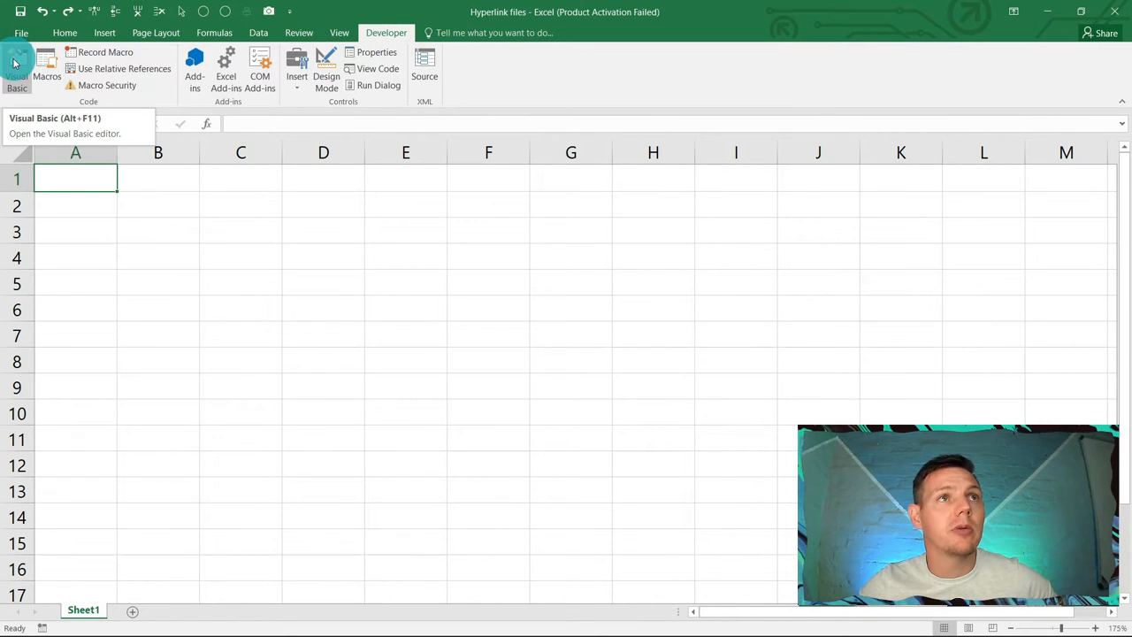
- Open the Visual Basic editor and insert Module1 into VBAProject
left_click(16, 67)
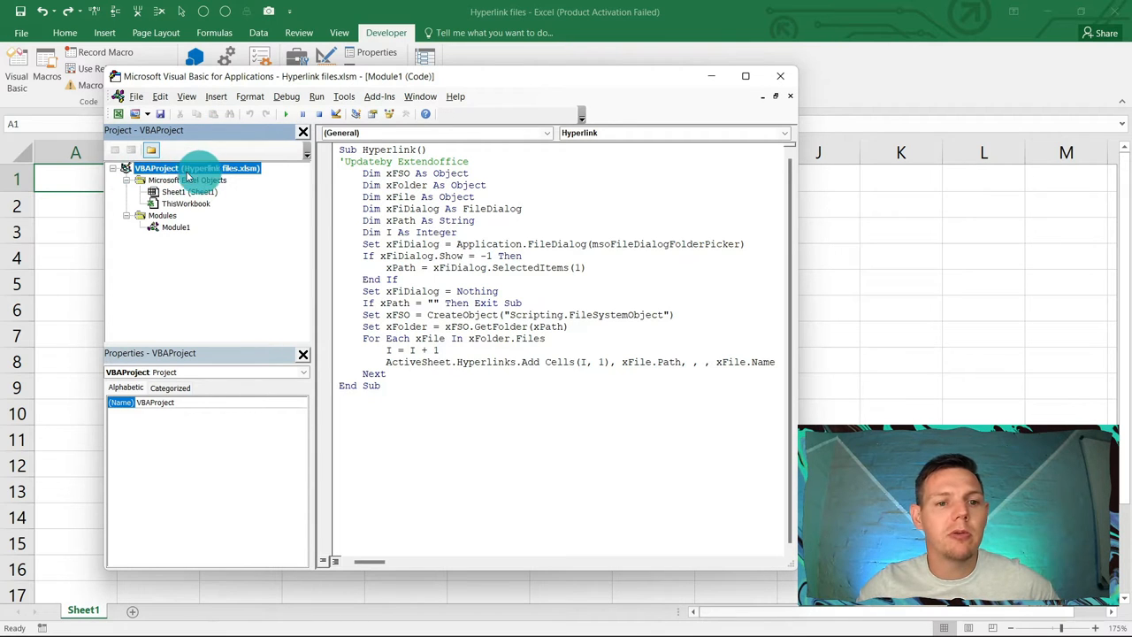
right_click(157, 168)
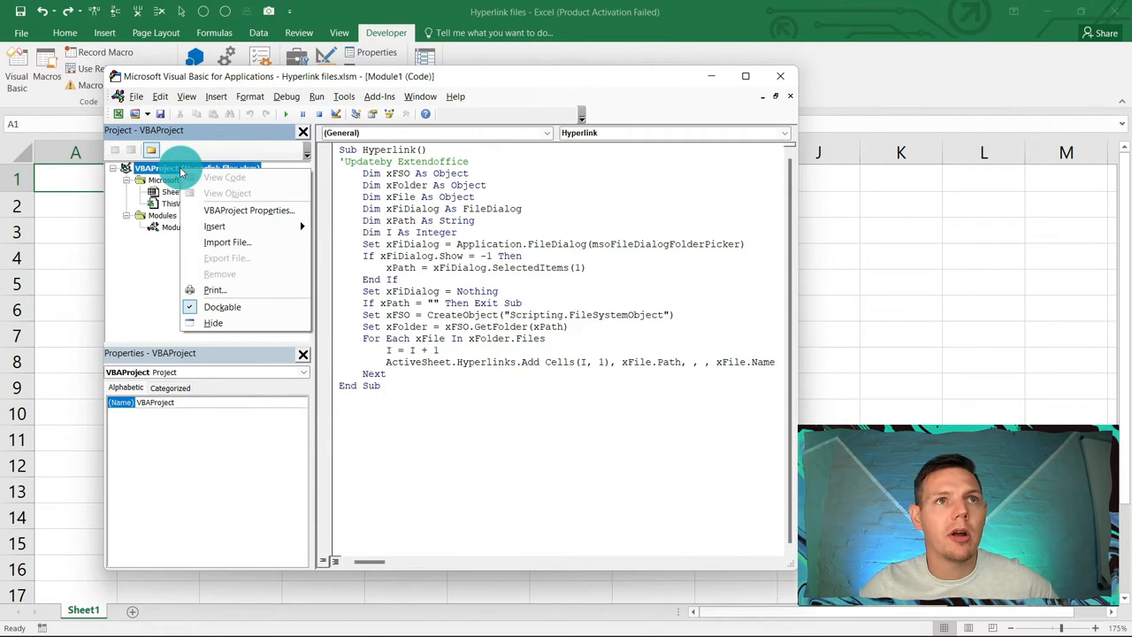
left_click(215, 227)
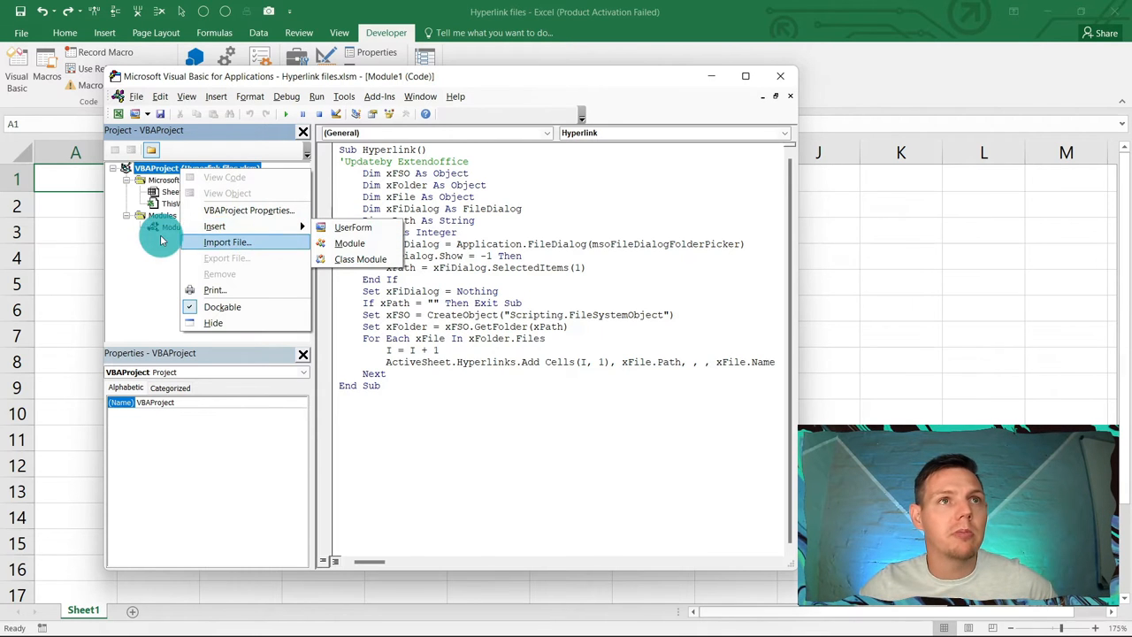
left_click(351, 244)
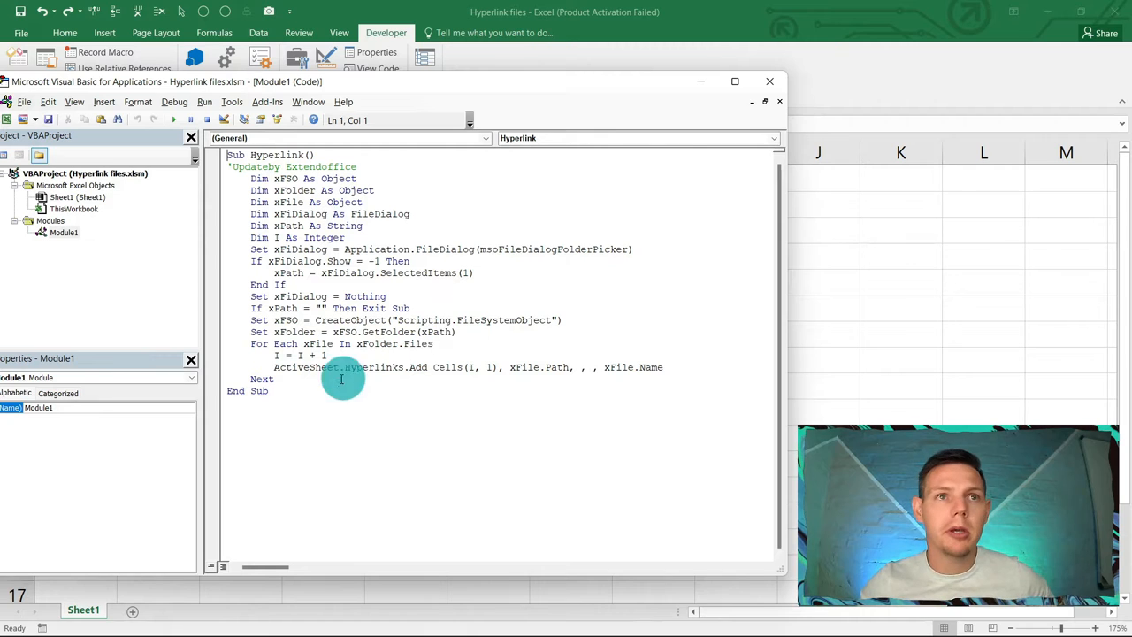
- Replace Module1's code with the Sub Hyperlink() macro that lists a folder's files as hyperlinks
key("ctrl+a")
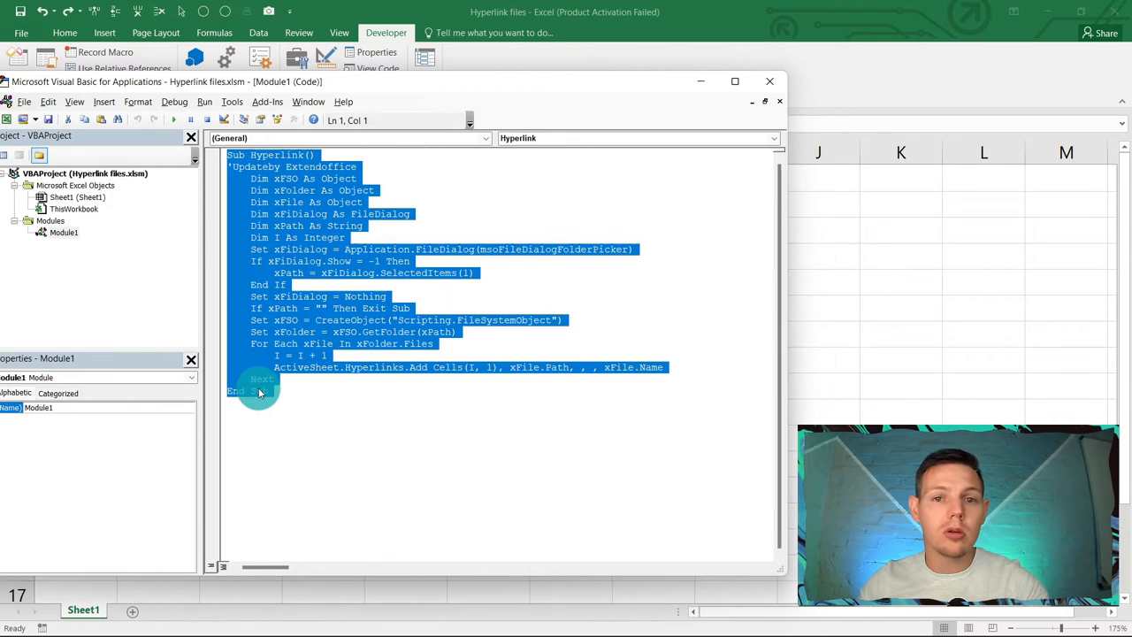
mouse_move(62, 227)
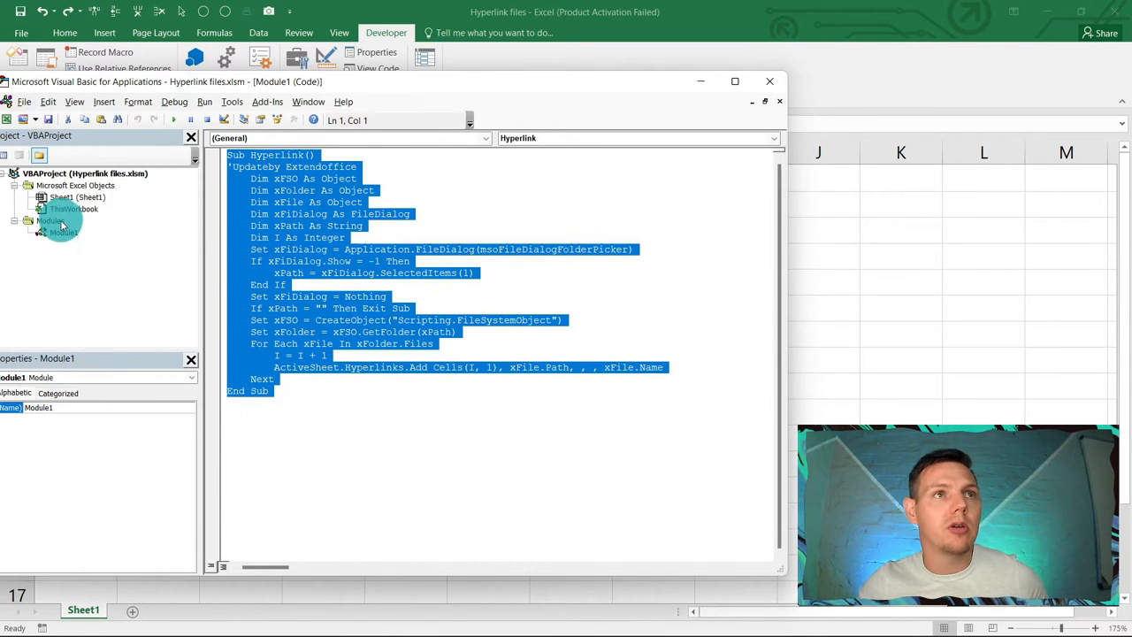
left_click(354, 414)
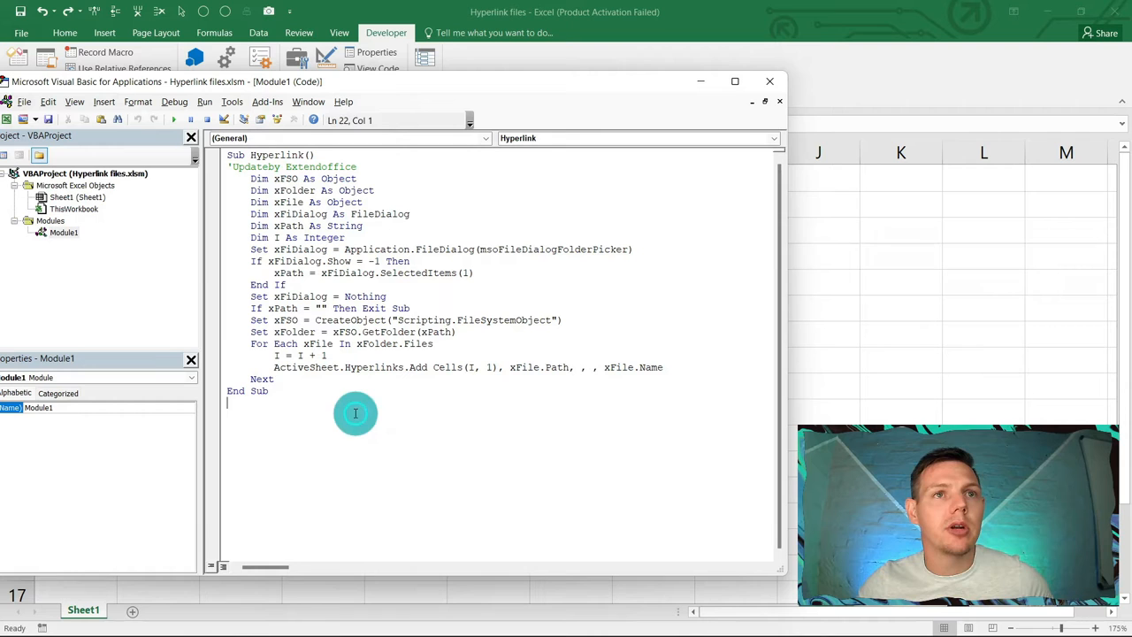
left_click(269, 391)
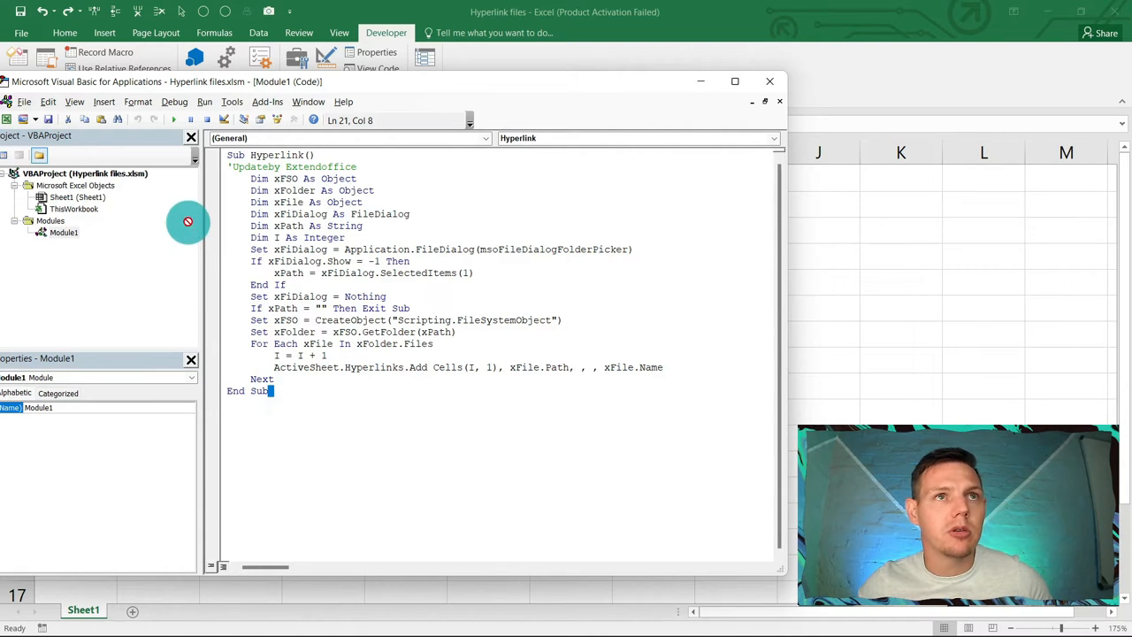
key("ctrl+a")
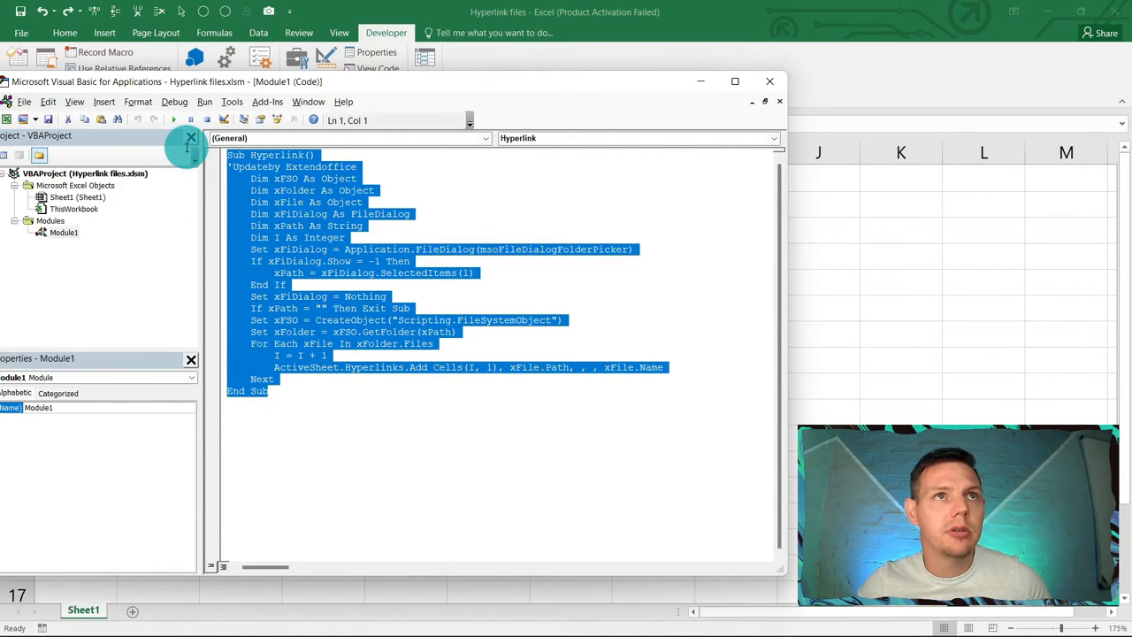
mouse_move(185, 150)
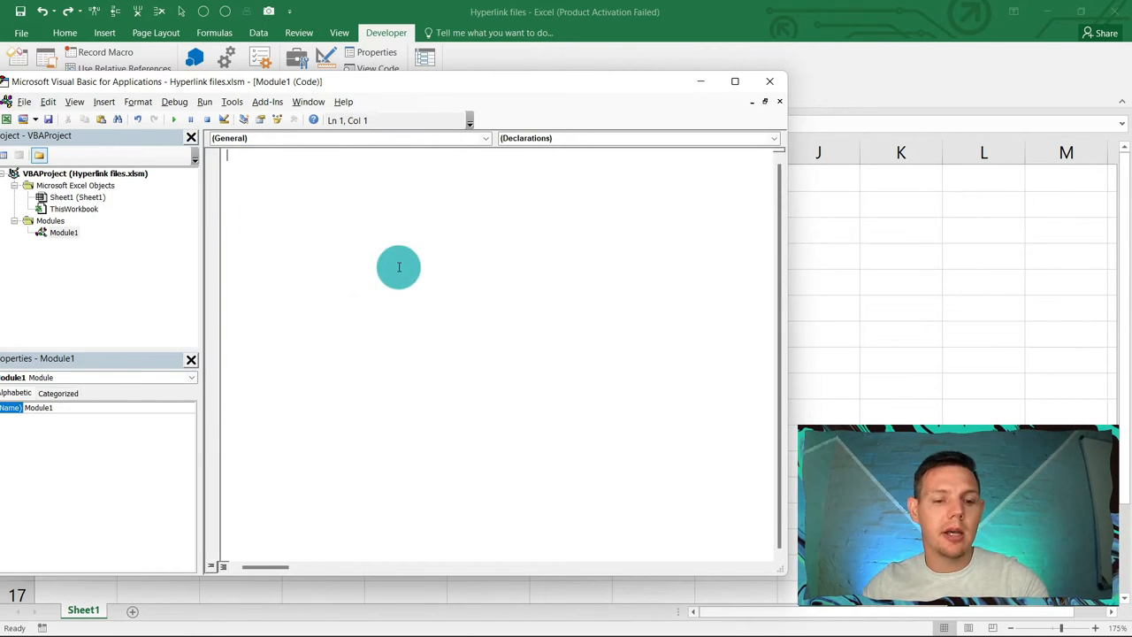
type("Sub Hyperlink()")
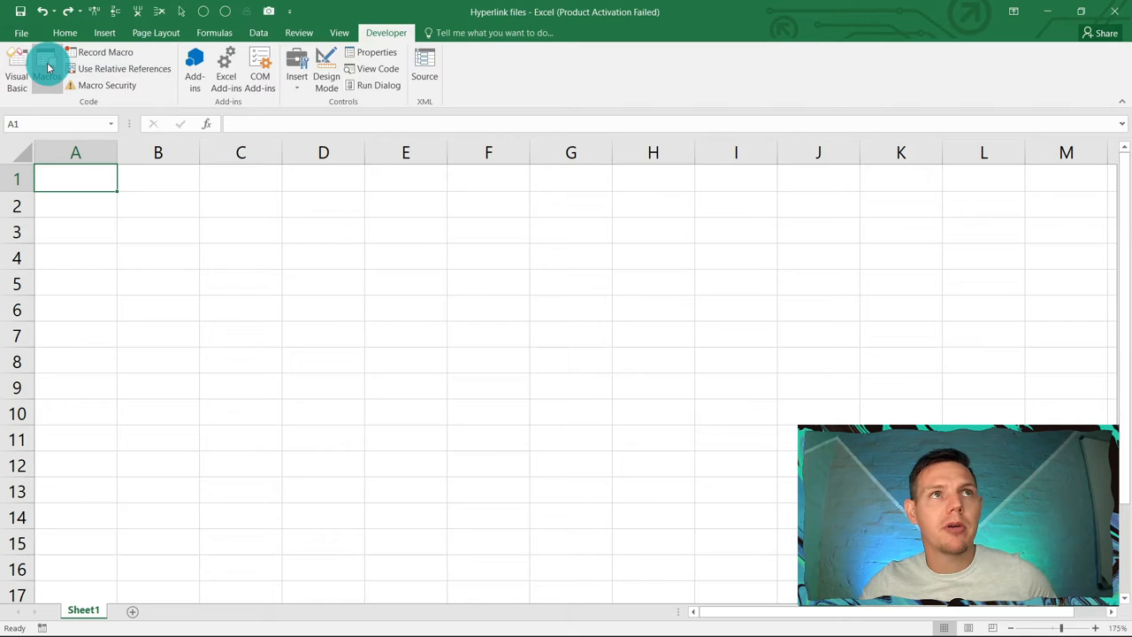
- Run the Hyperlink macro on the Desktop\Example 1 folder, filling A1:A2 with its file links
left_click(46, 67)
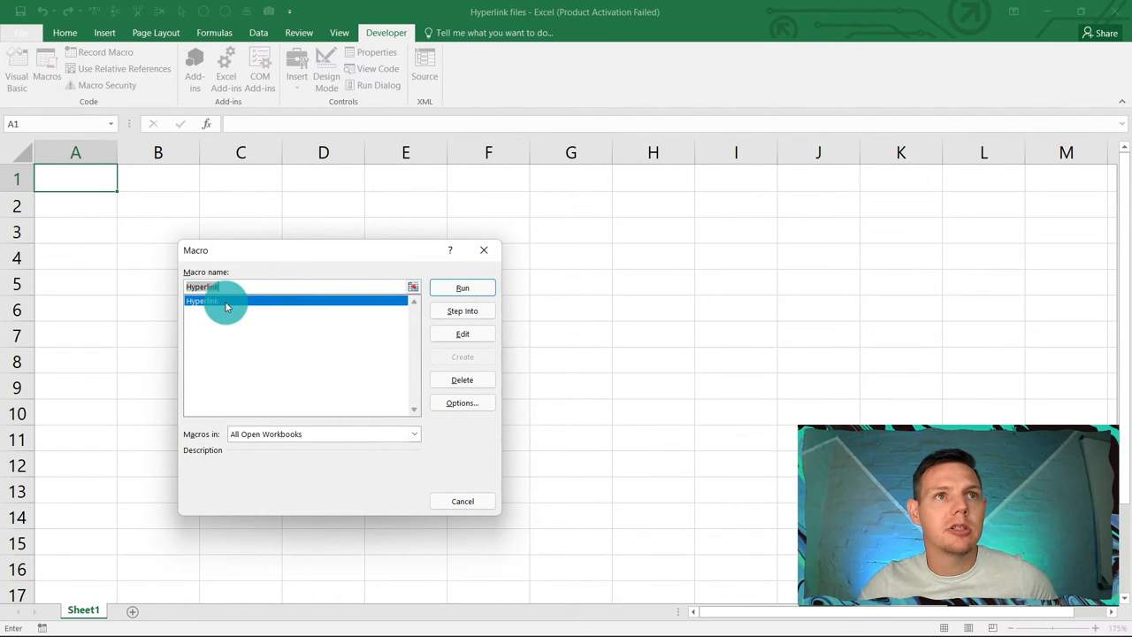
left_click(461, 287)
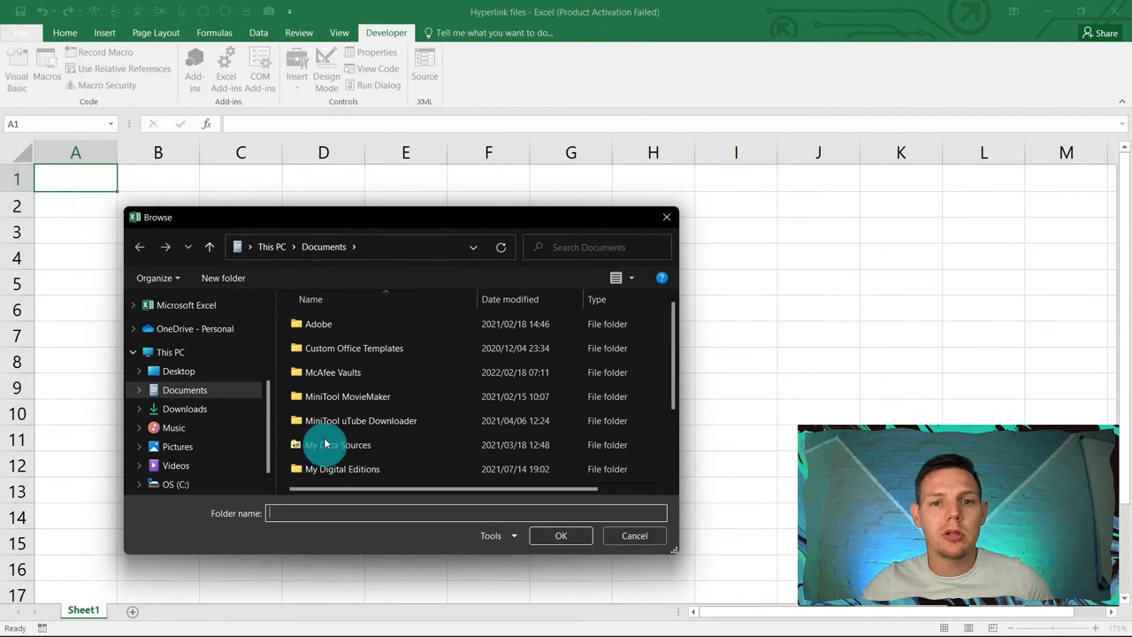
left_click(178, 372)
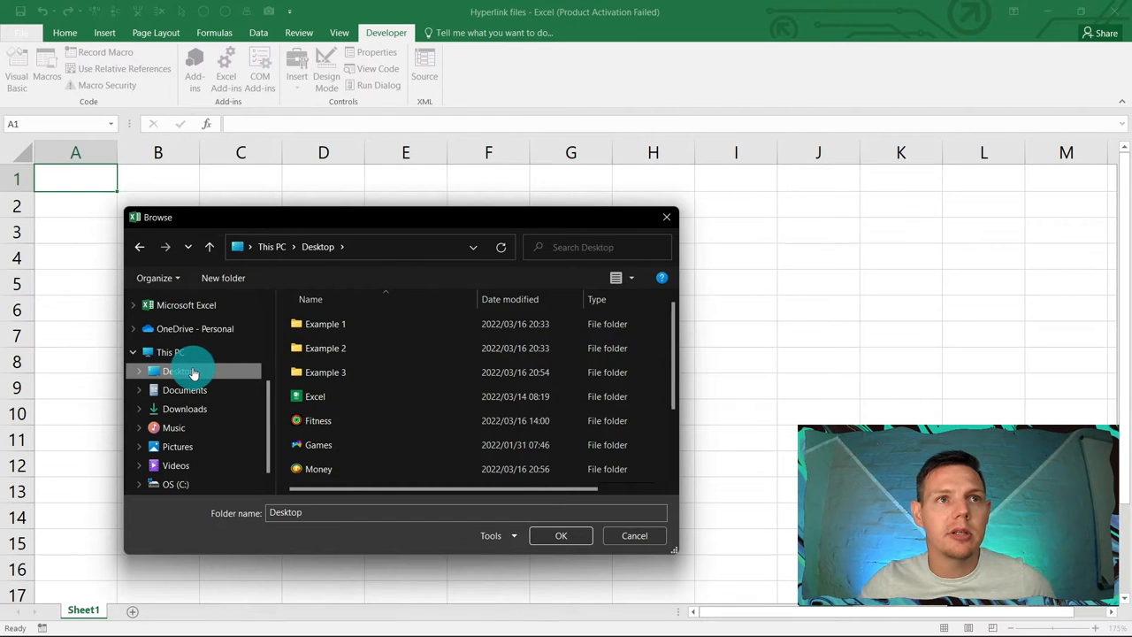
left_click(325, 324)
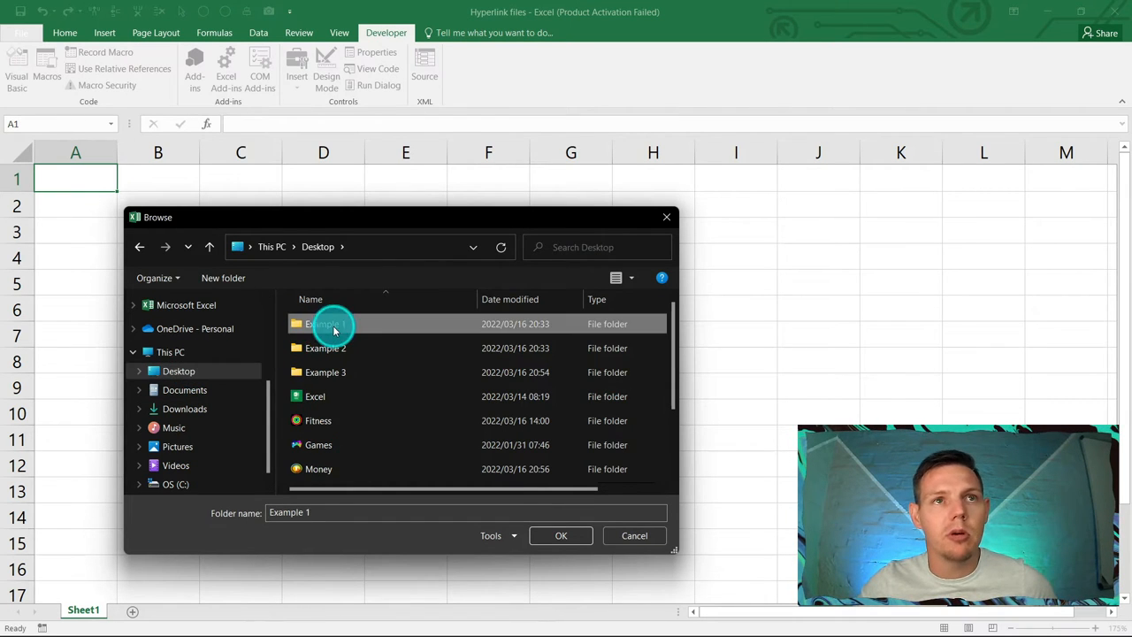
double_click(330, 324)
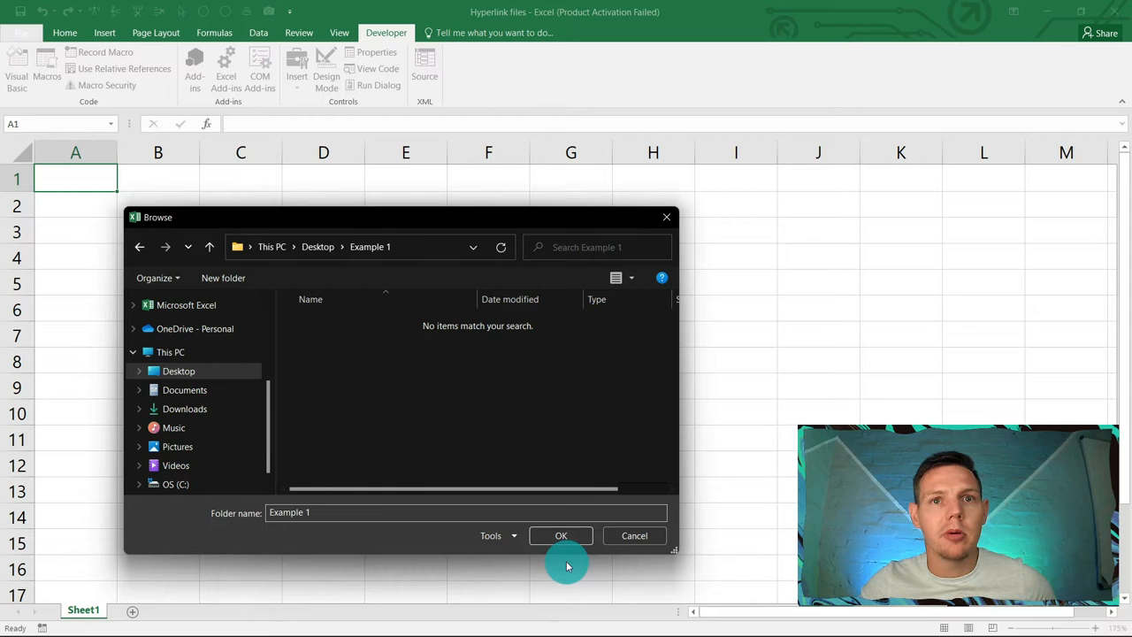
left_click(561, 535)
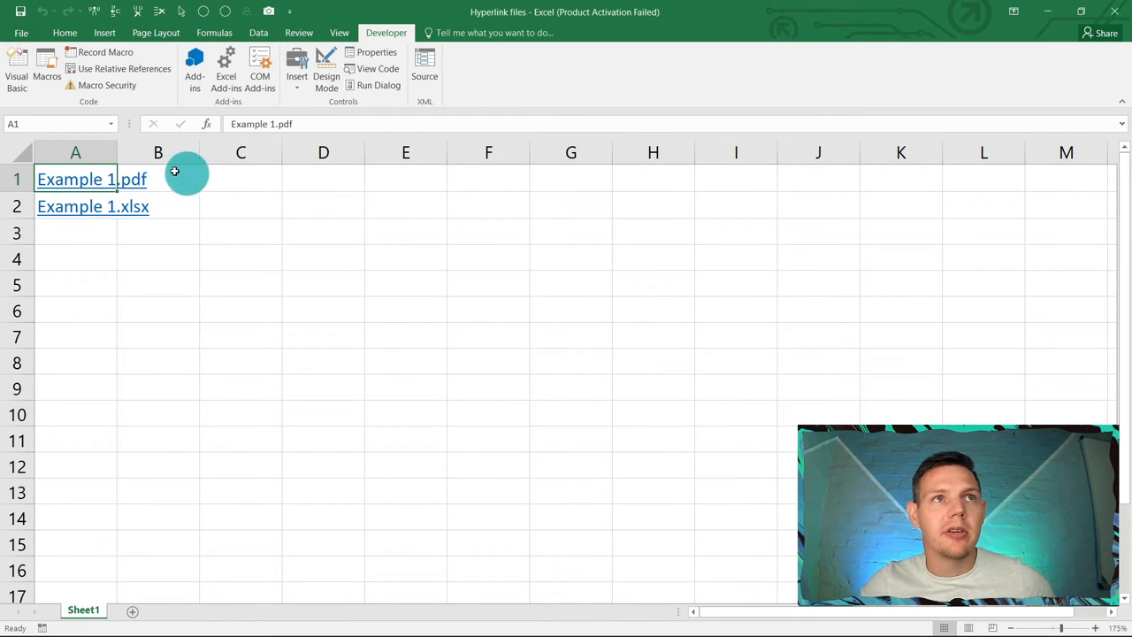
left_click(74, 152)
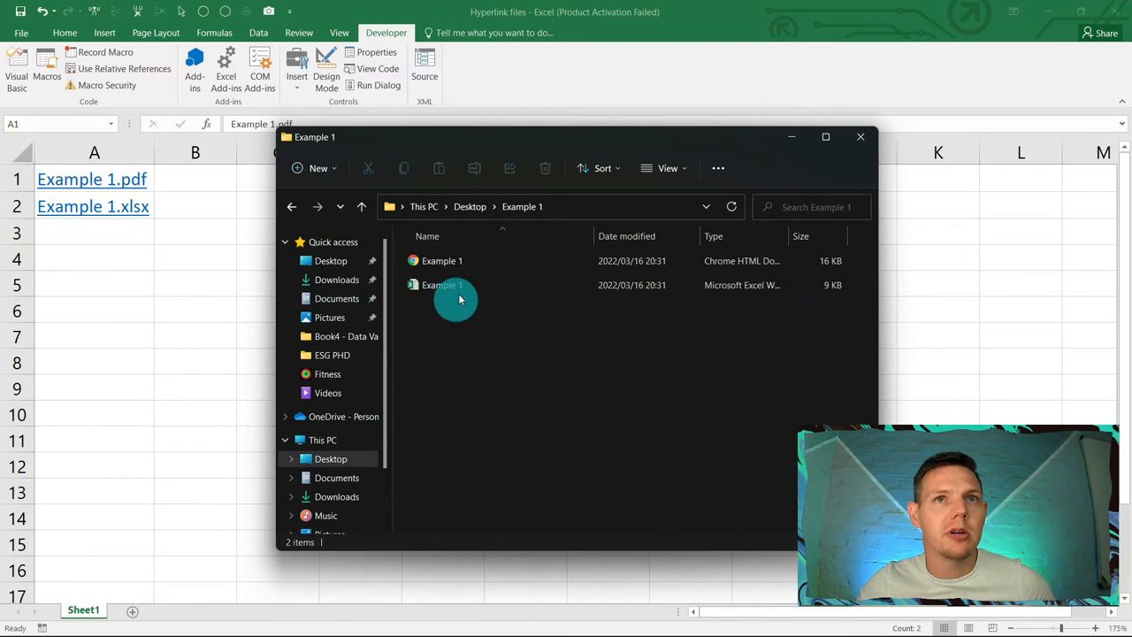
- Close the Example 1 File Explorer window to return to the worksheet
left_click(442, 283)
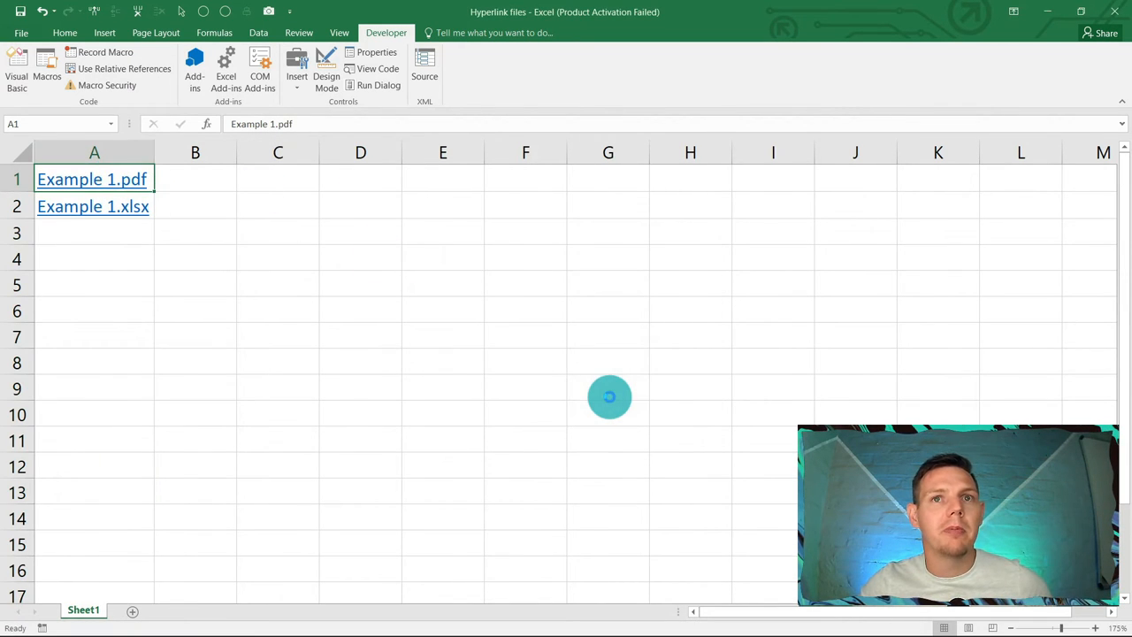
- Open Example 1.pdf and Example 1.xlsx from their links, then add a blank Sheet2
left_click(92, 181)
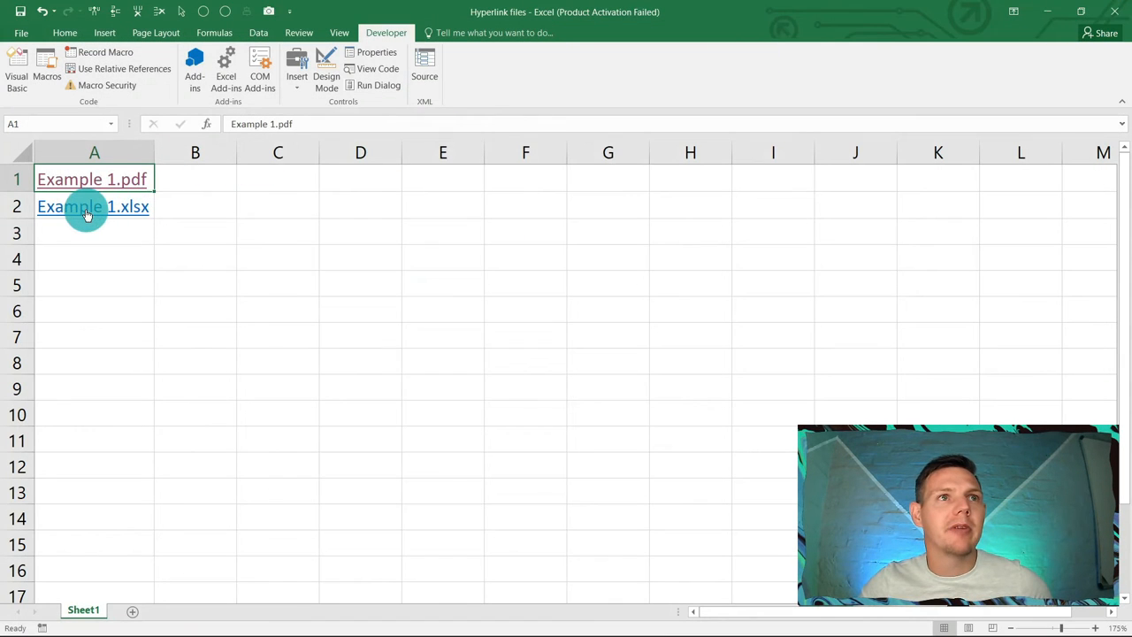
left_click(92, 205)
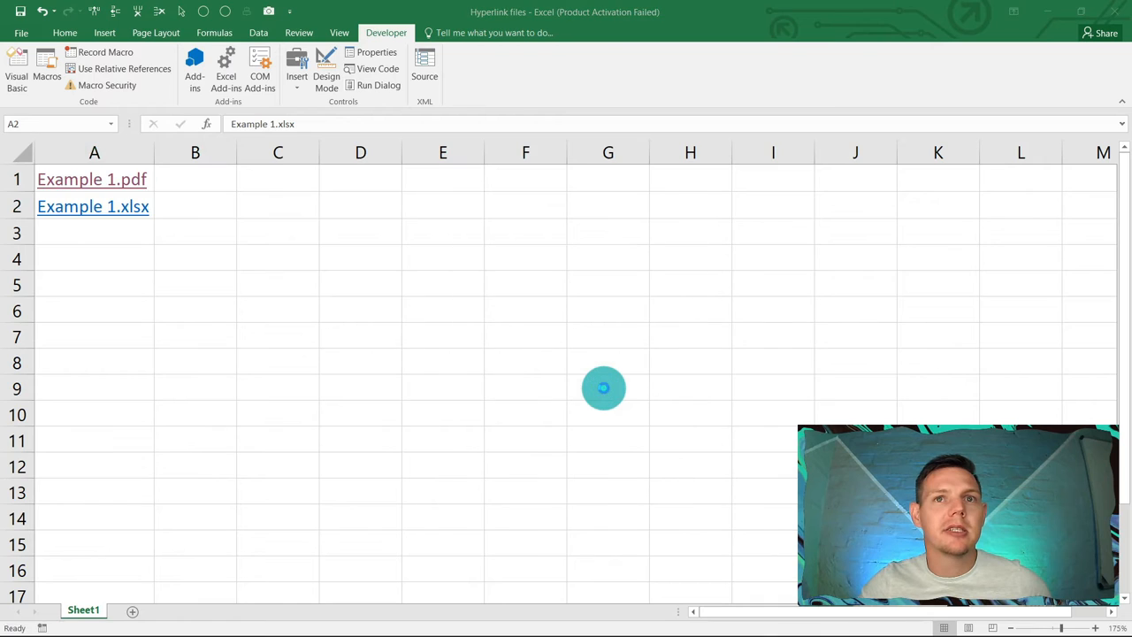
left_click(92, 206)
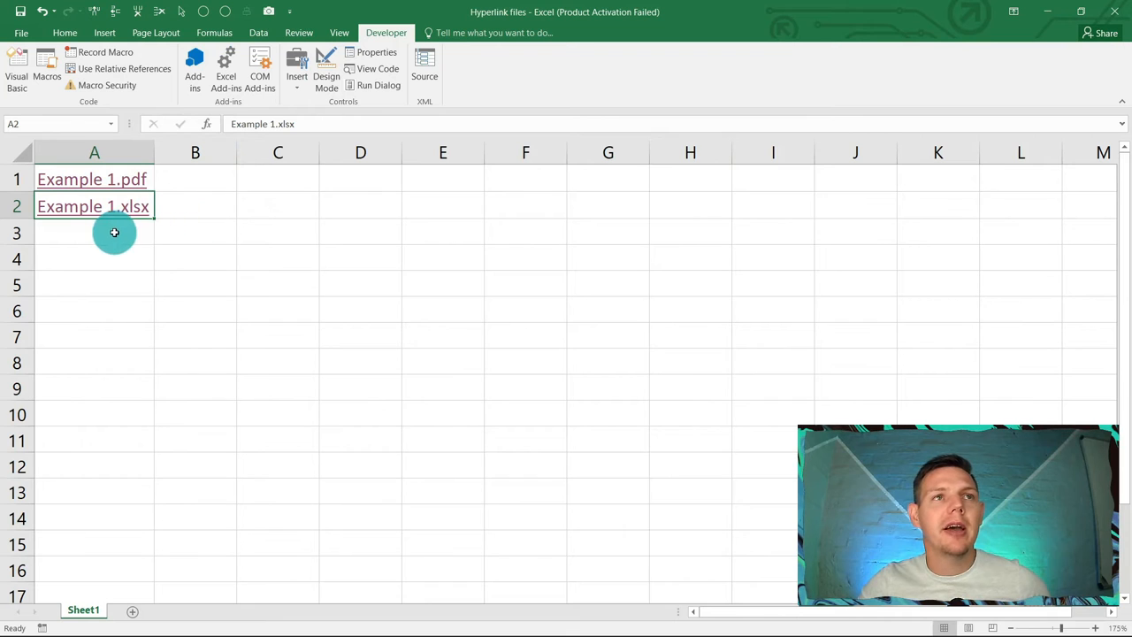
mouse_move(437, 294)
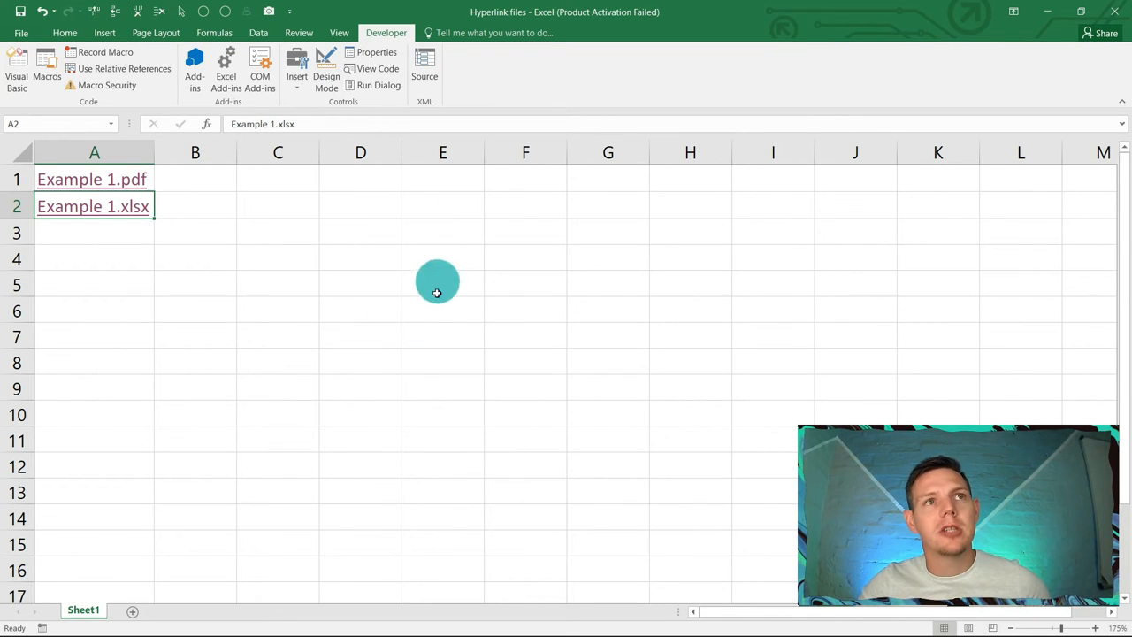
mouse_move(425, 299)
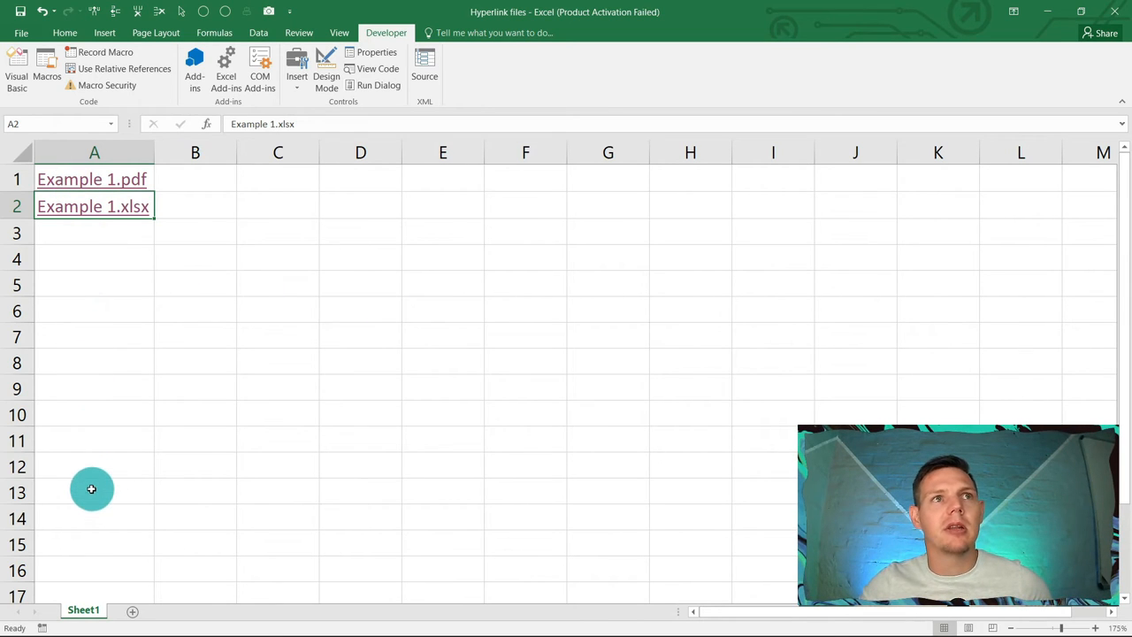
mouse_move(117, 598)
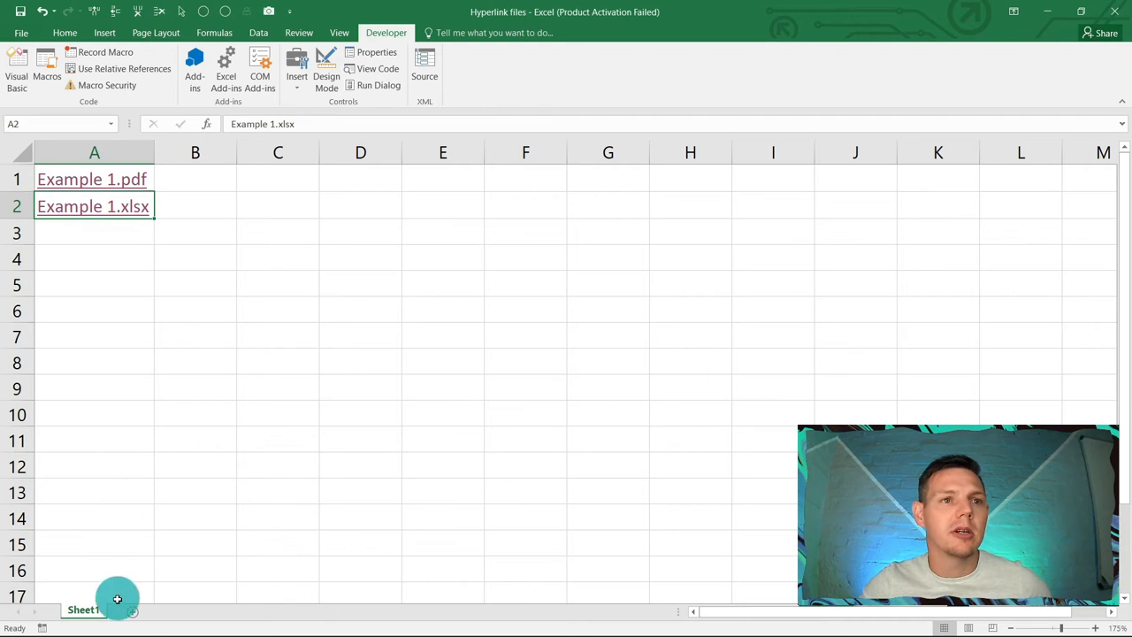
left_click(131, 609)
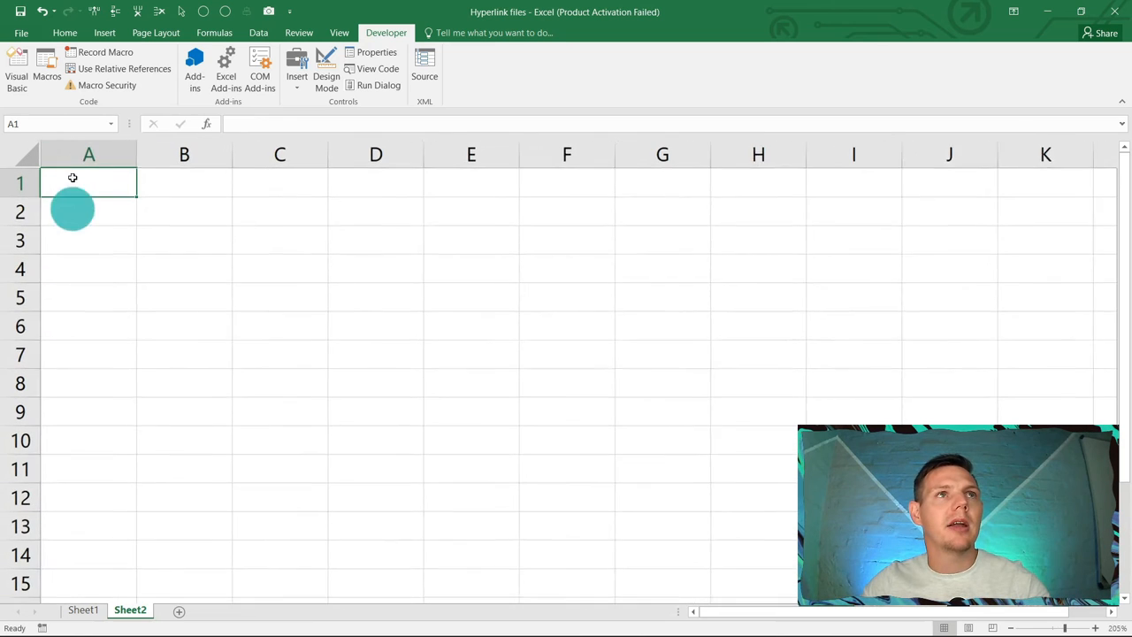
- Draw a rectangle shape on Sheet2 labelled 'Hyperlink' with centred text
left_click(104, 32)
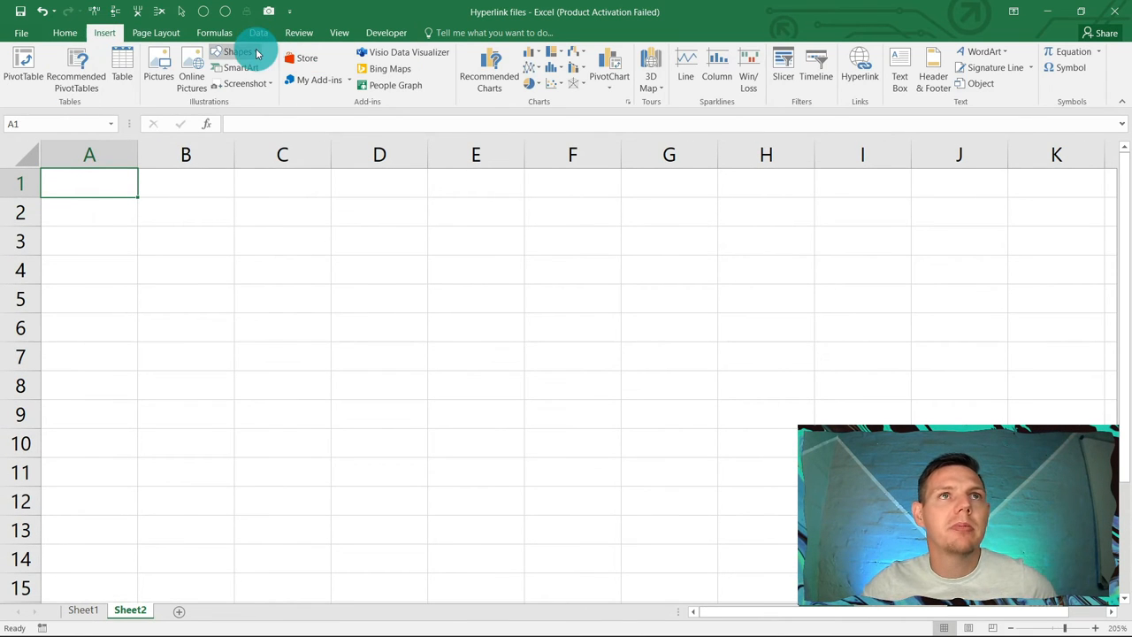
left_click(238, 67)
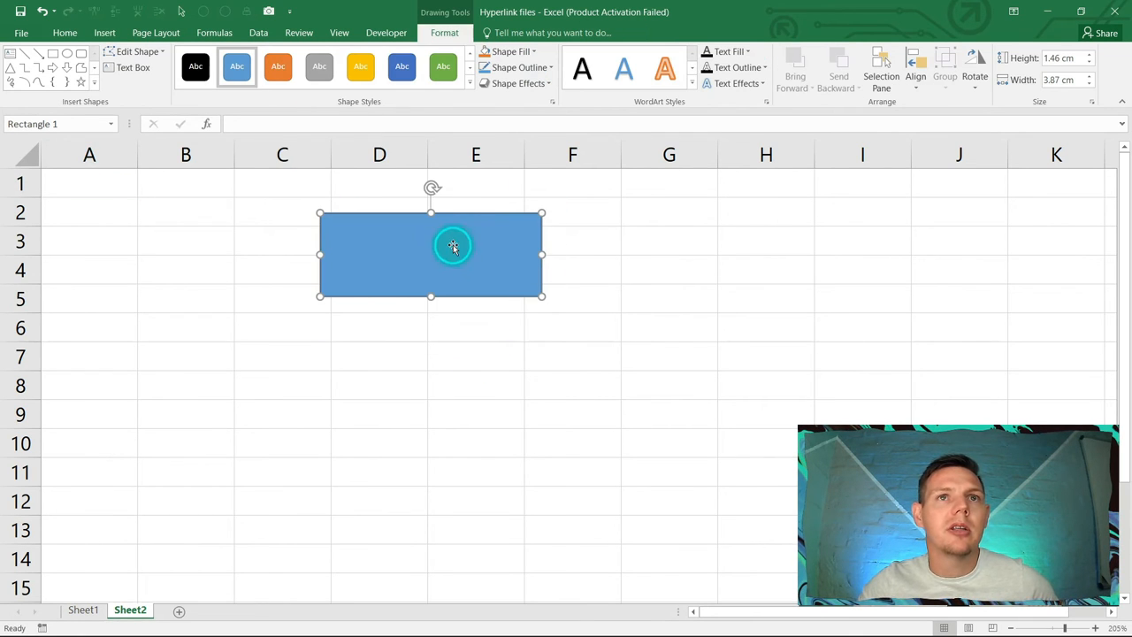
type("H")
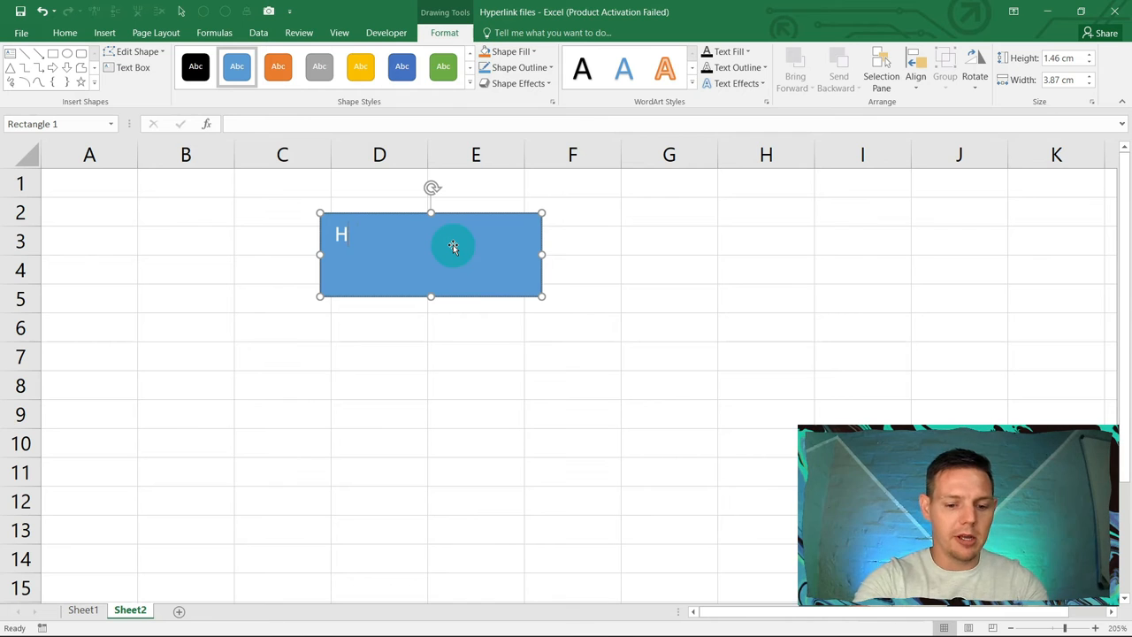
type("yperlink")
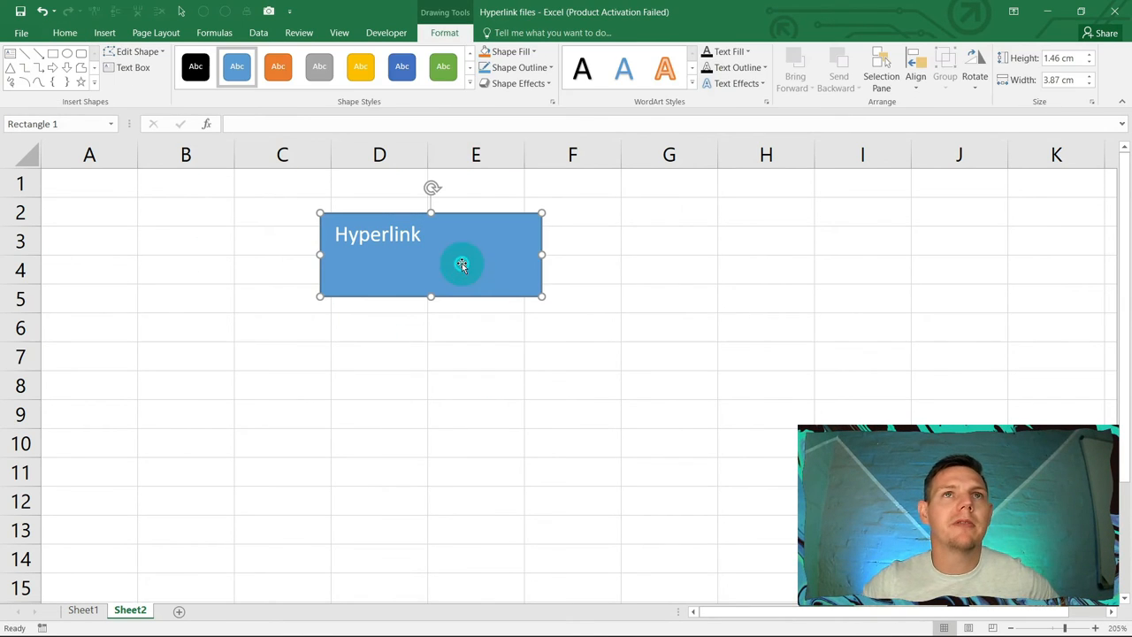
left_click(63, 32)
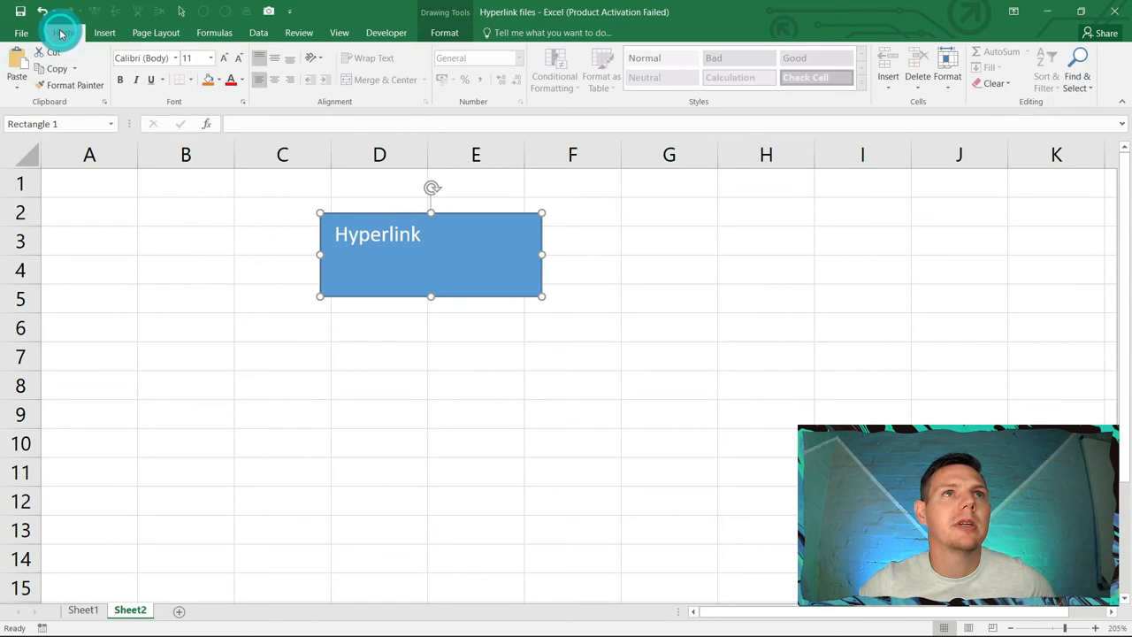
left_click(274, 57)
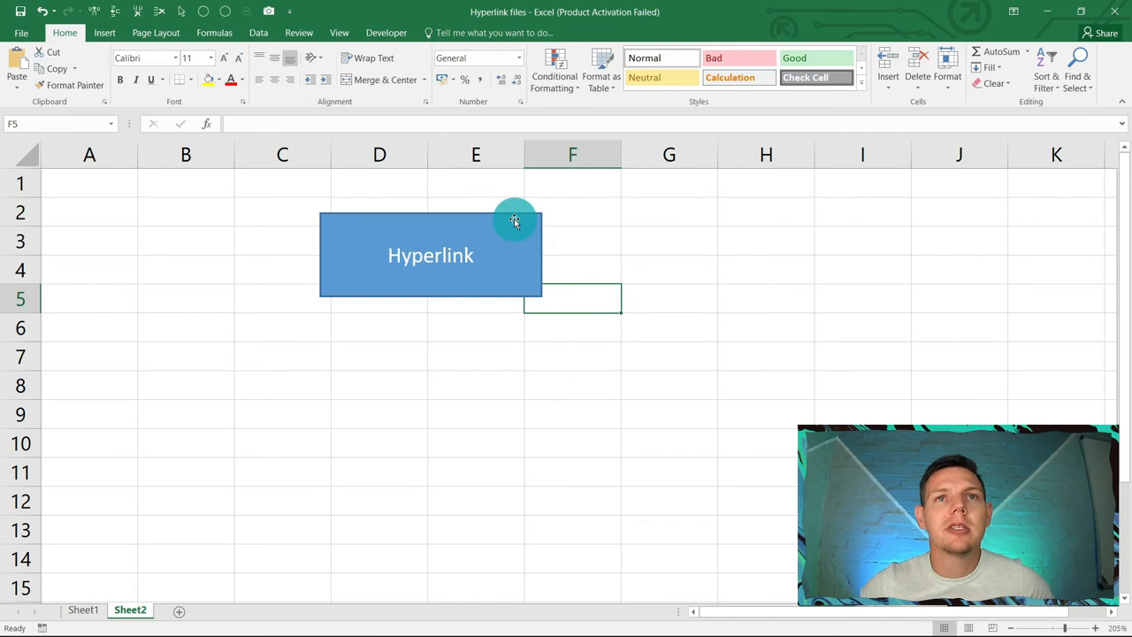
left_click(430, 255)
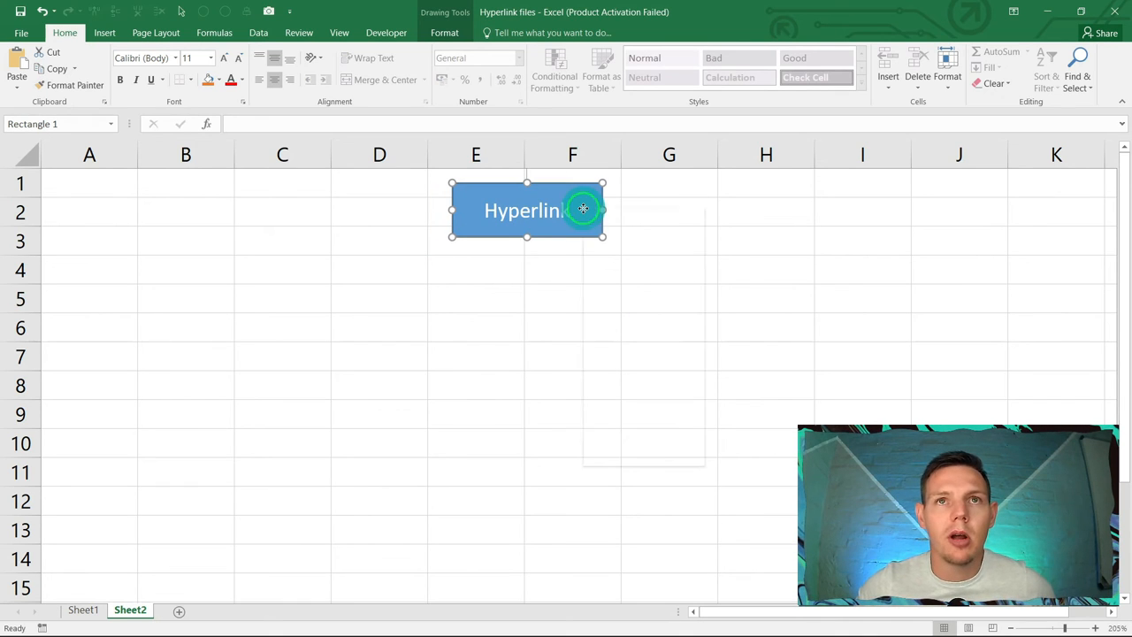
- Assign the Hyperlink macro to the button and run it on the Example 3 folder, listing its files in column A
right_click(584, 208)
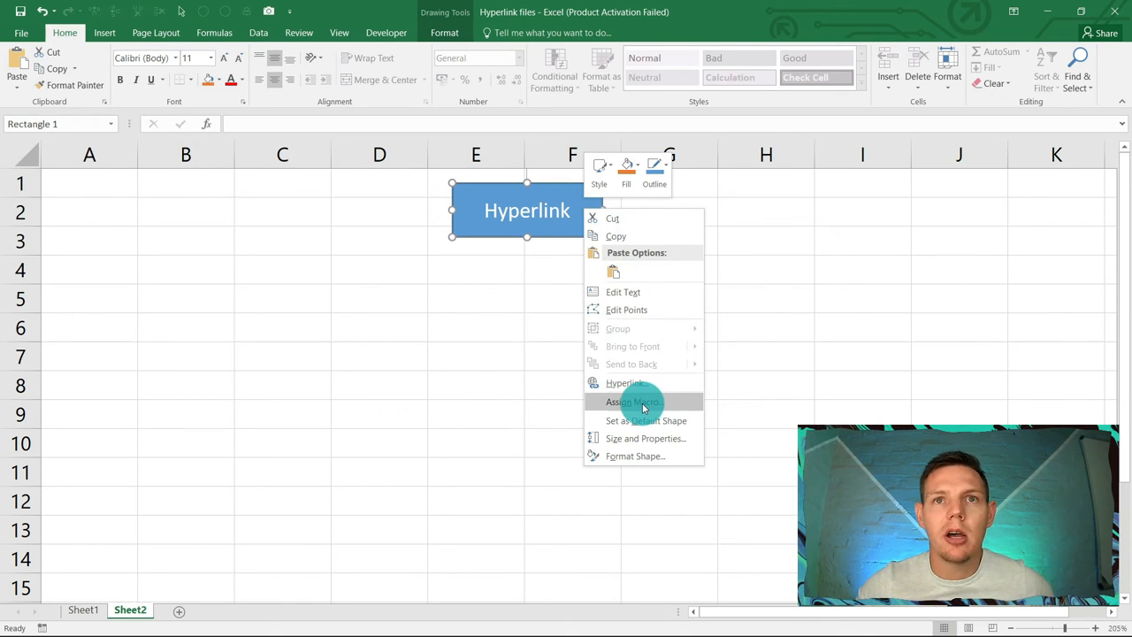
left_click(633, 401)
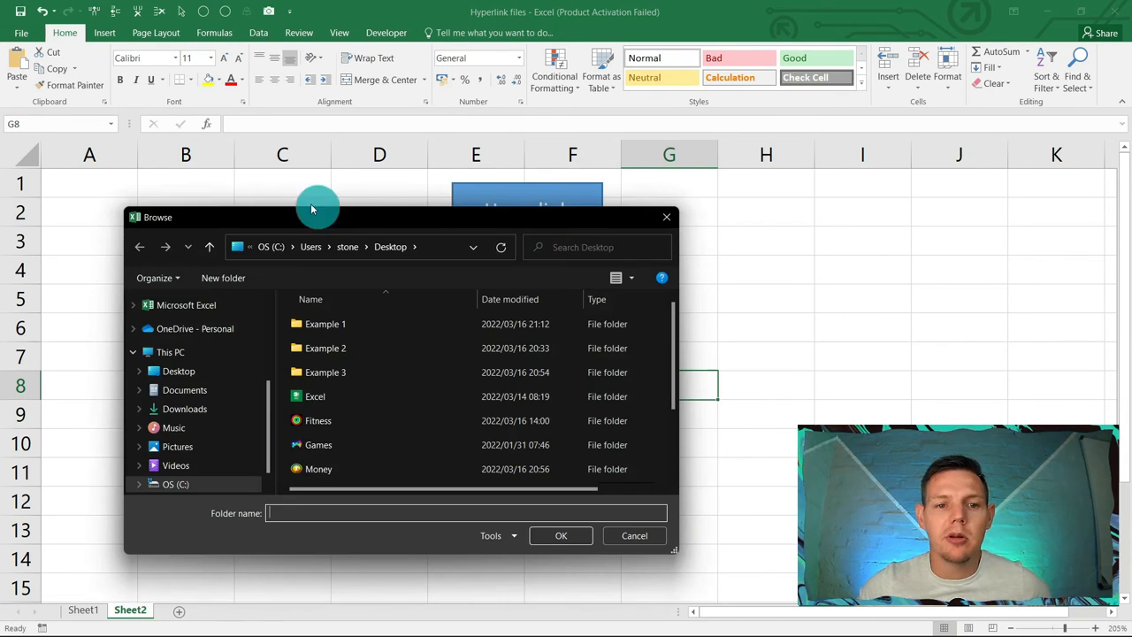
mouse_move(316, 208)
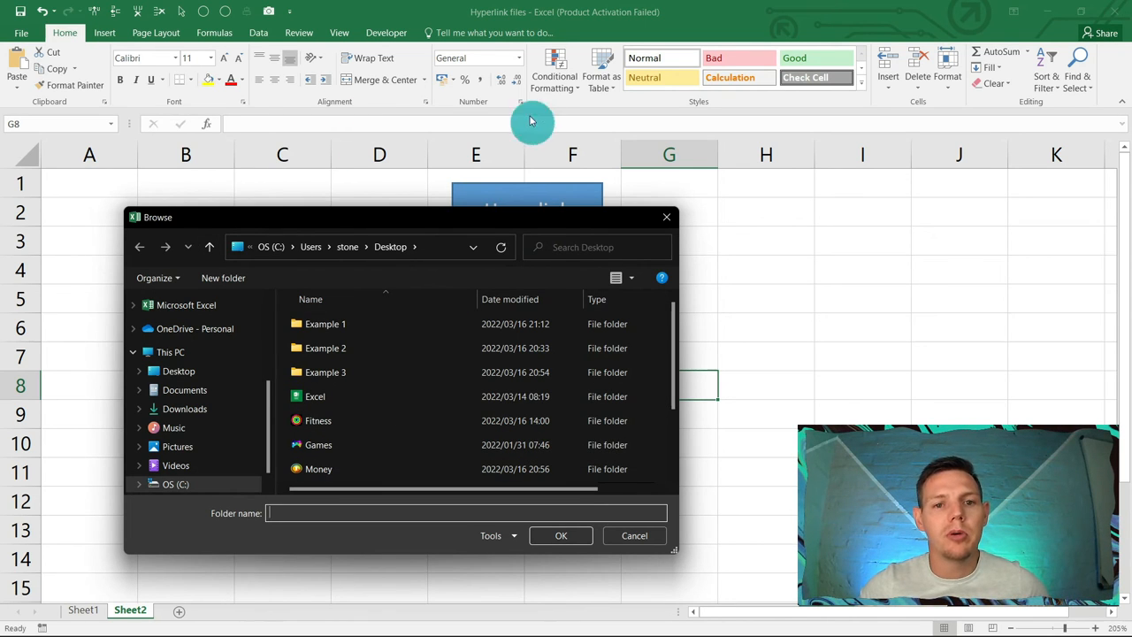
mouse_move(221, 124)
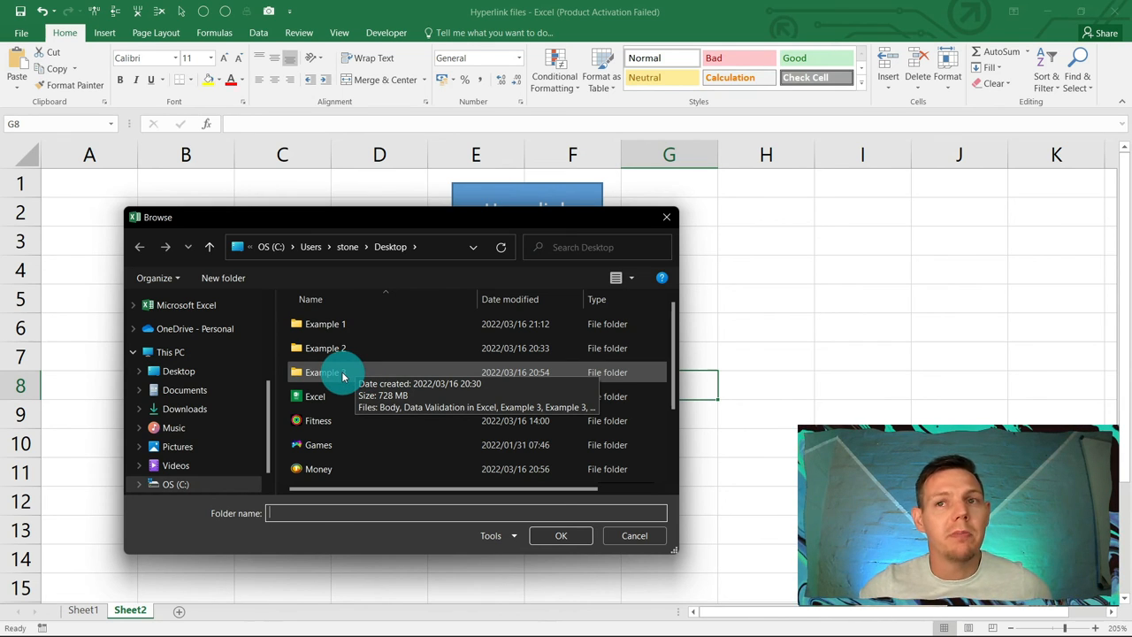
double_click(325, 372)
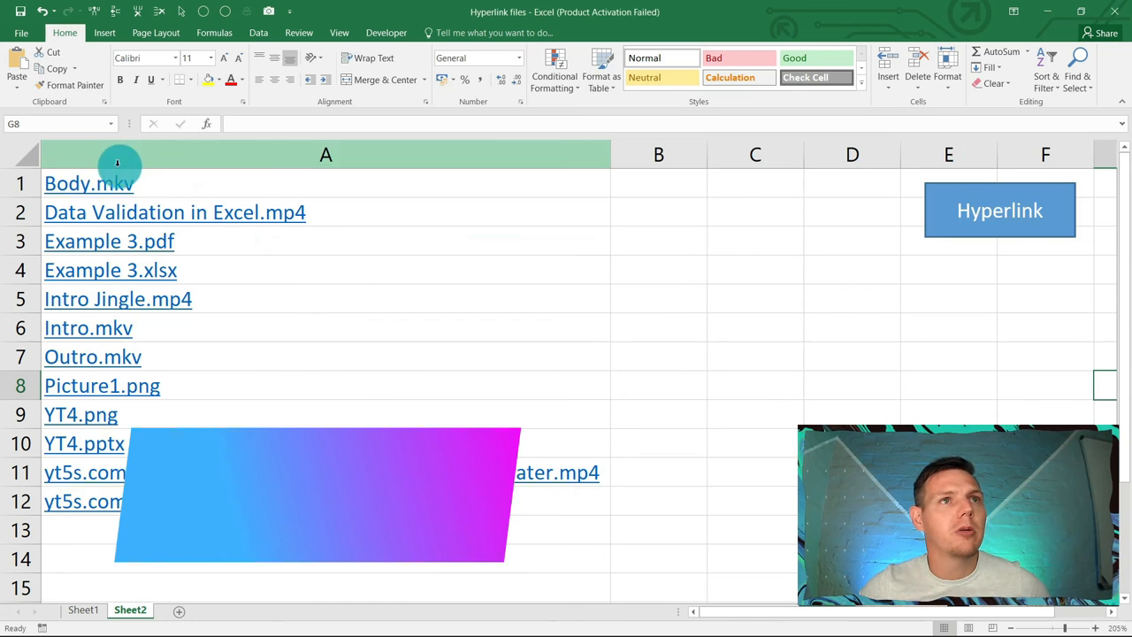
mouse_move(269, 220)
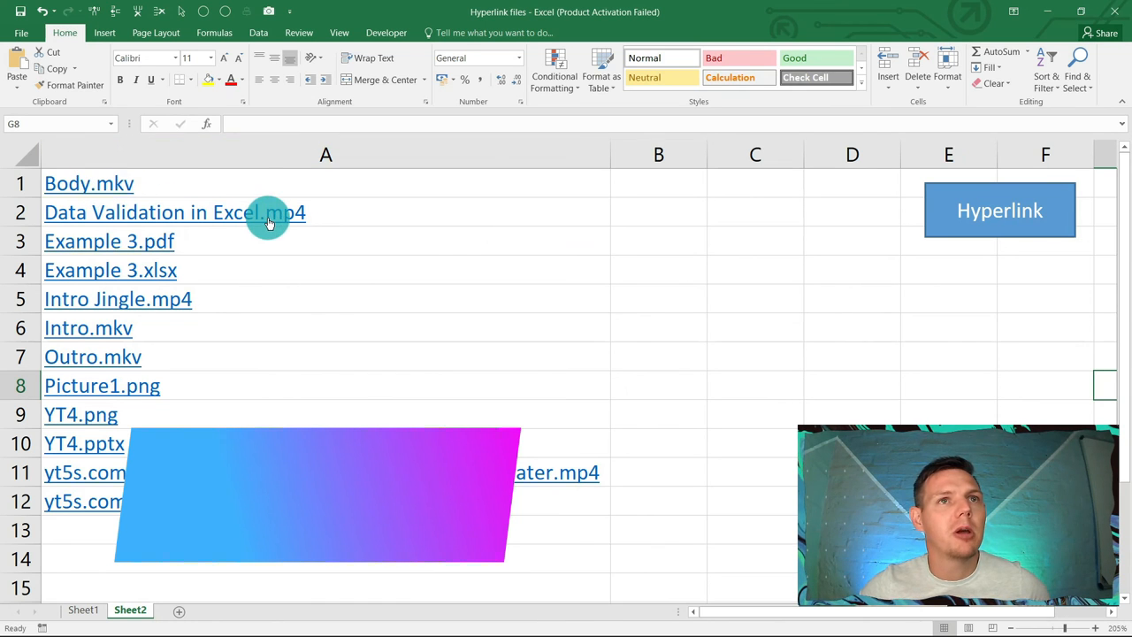
mouse_move(138, 271)
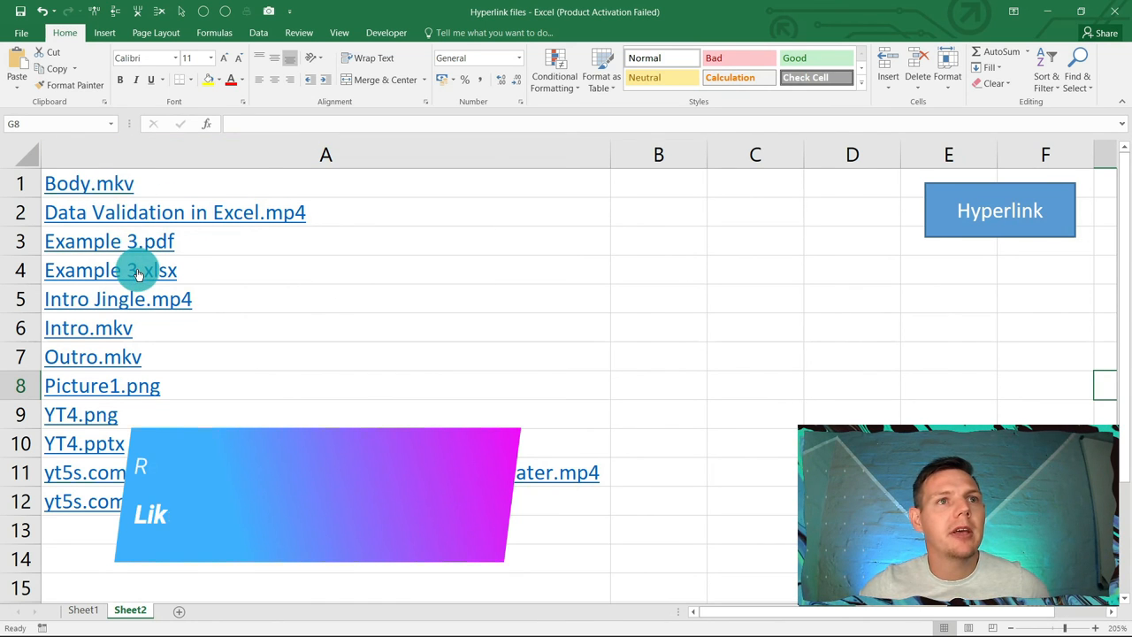
mouse_move(147, 397)
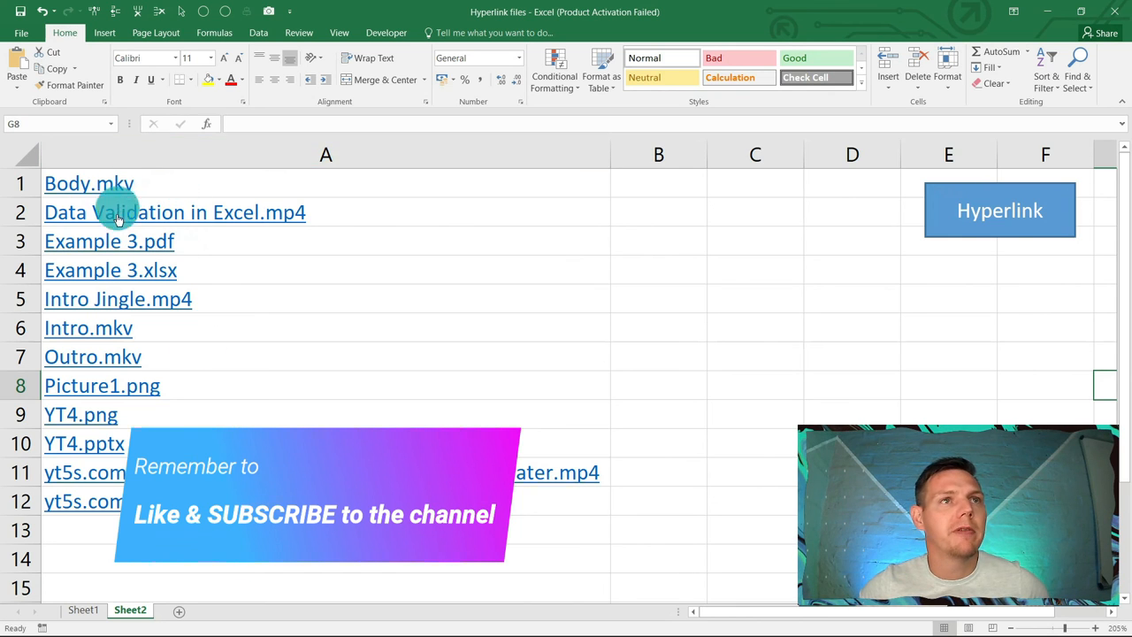
- Run the Hyperlink button on the Example 2 folder, listing Example 2.pdf and Example 2.xlsx first
left_click(1000, 210)
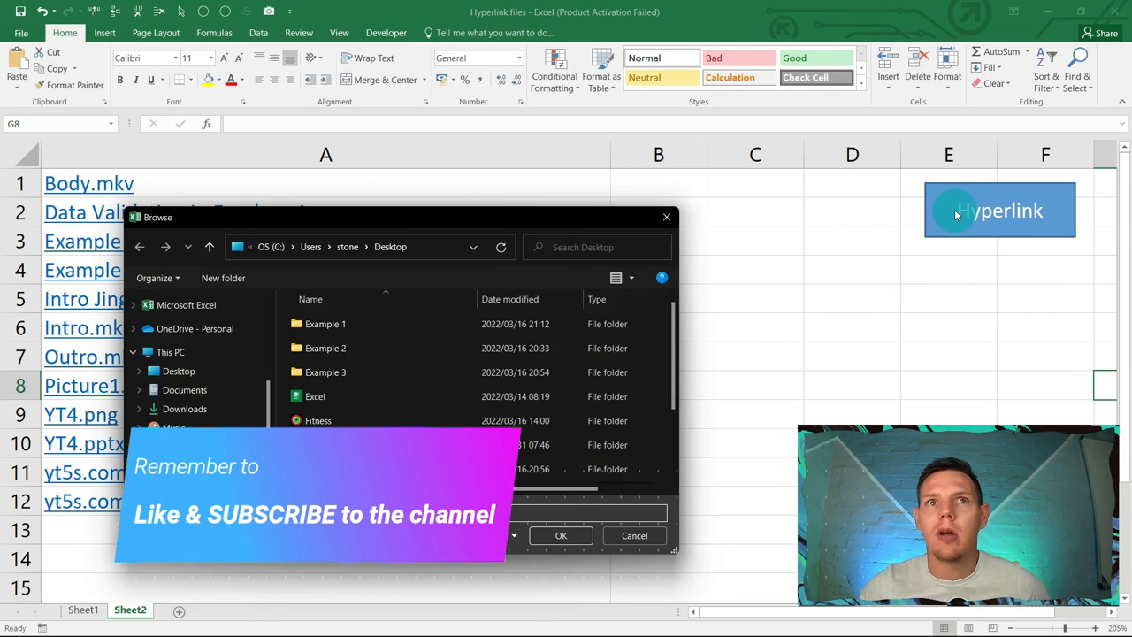
double_click(325, 347)
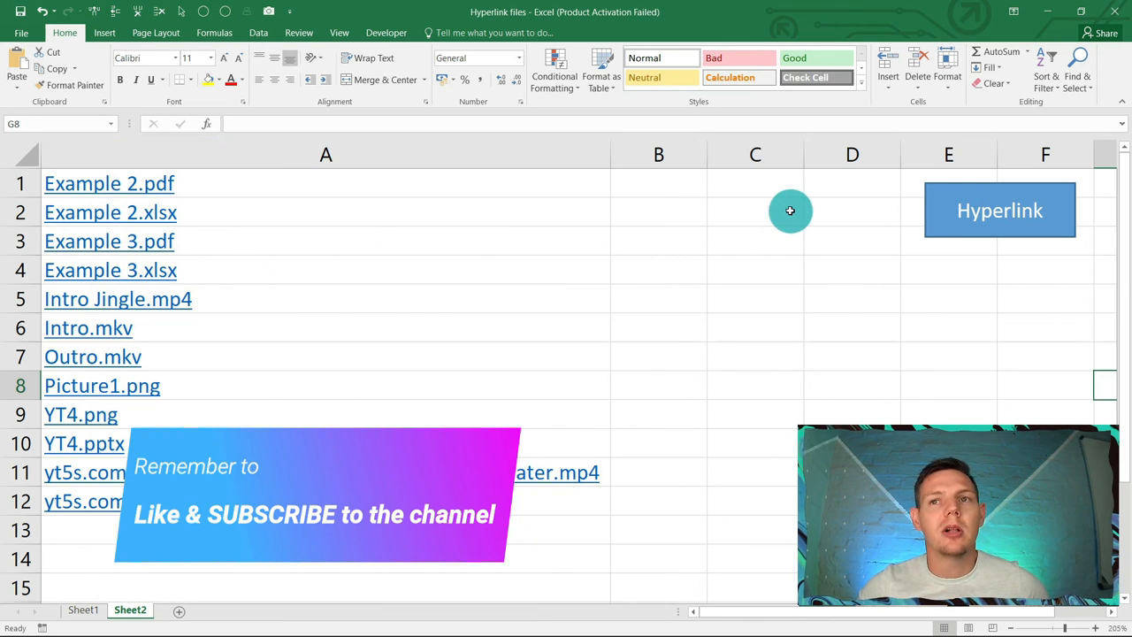
mouse_move(778, 223)
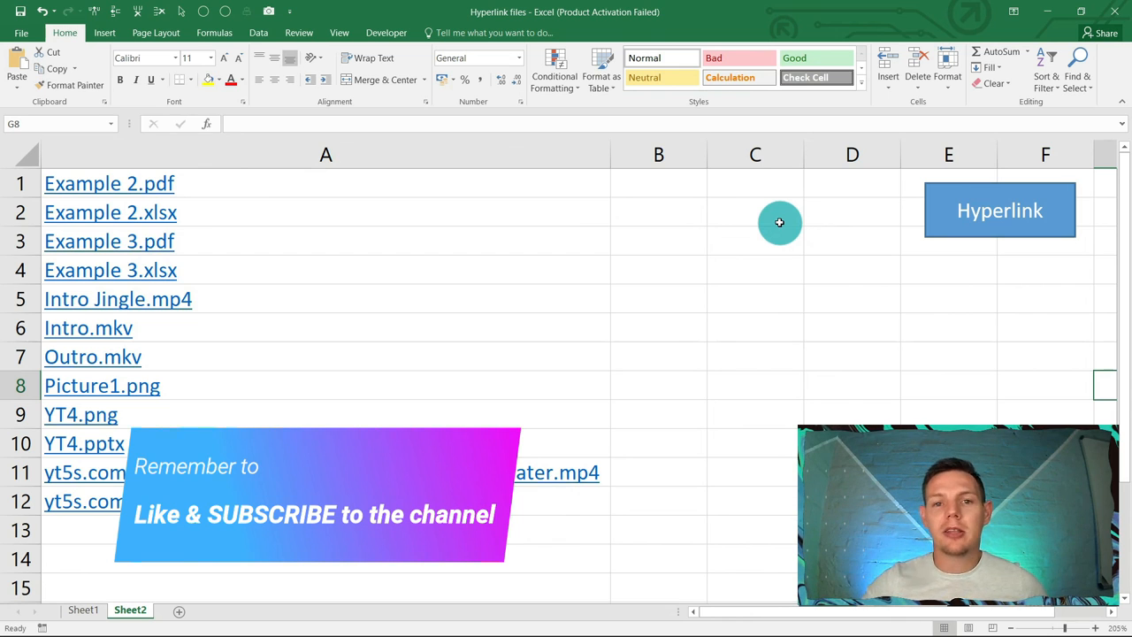